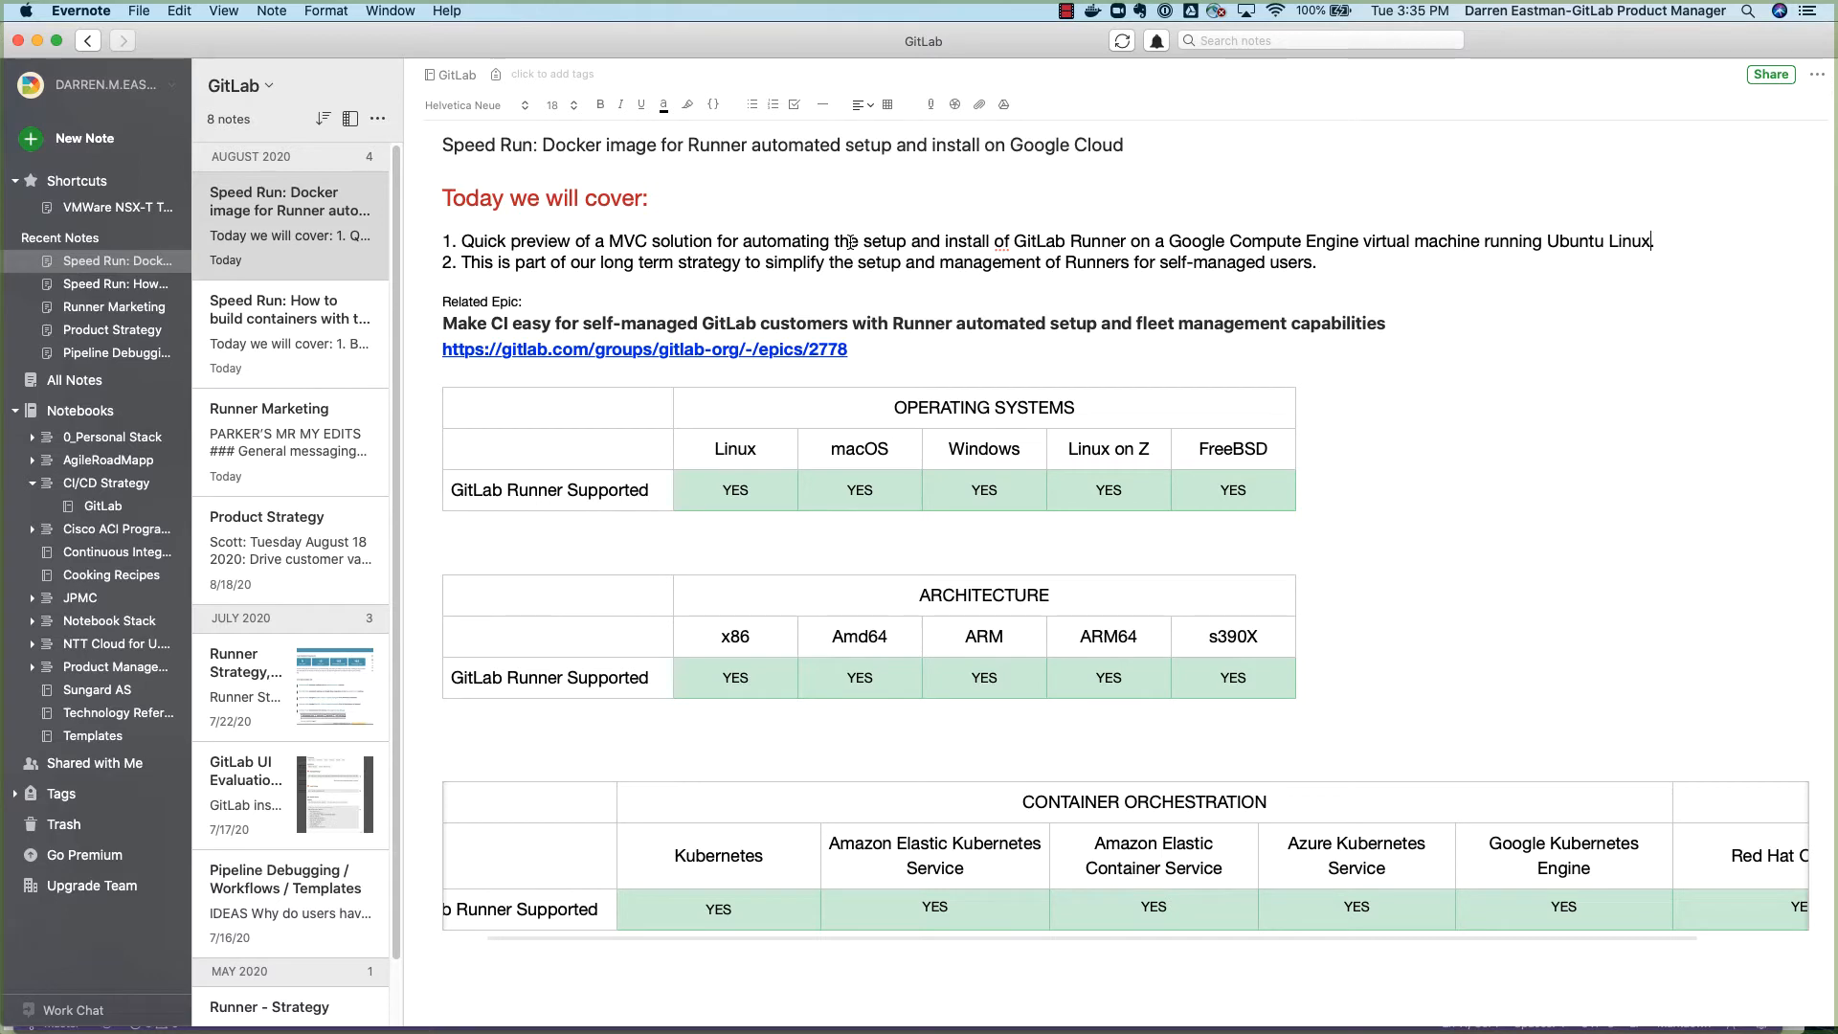
mouse_move(1280, 316)
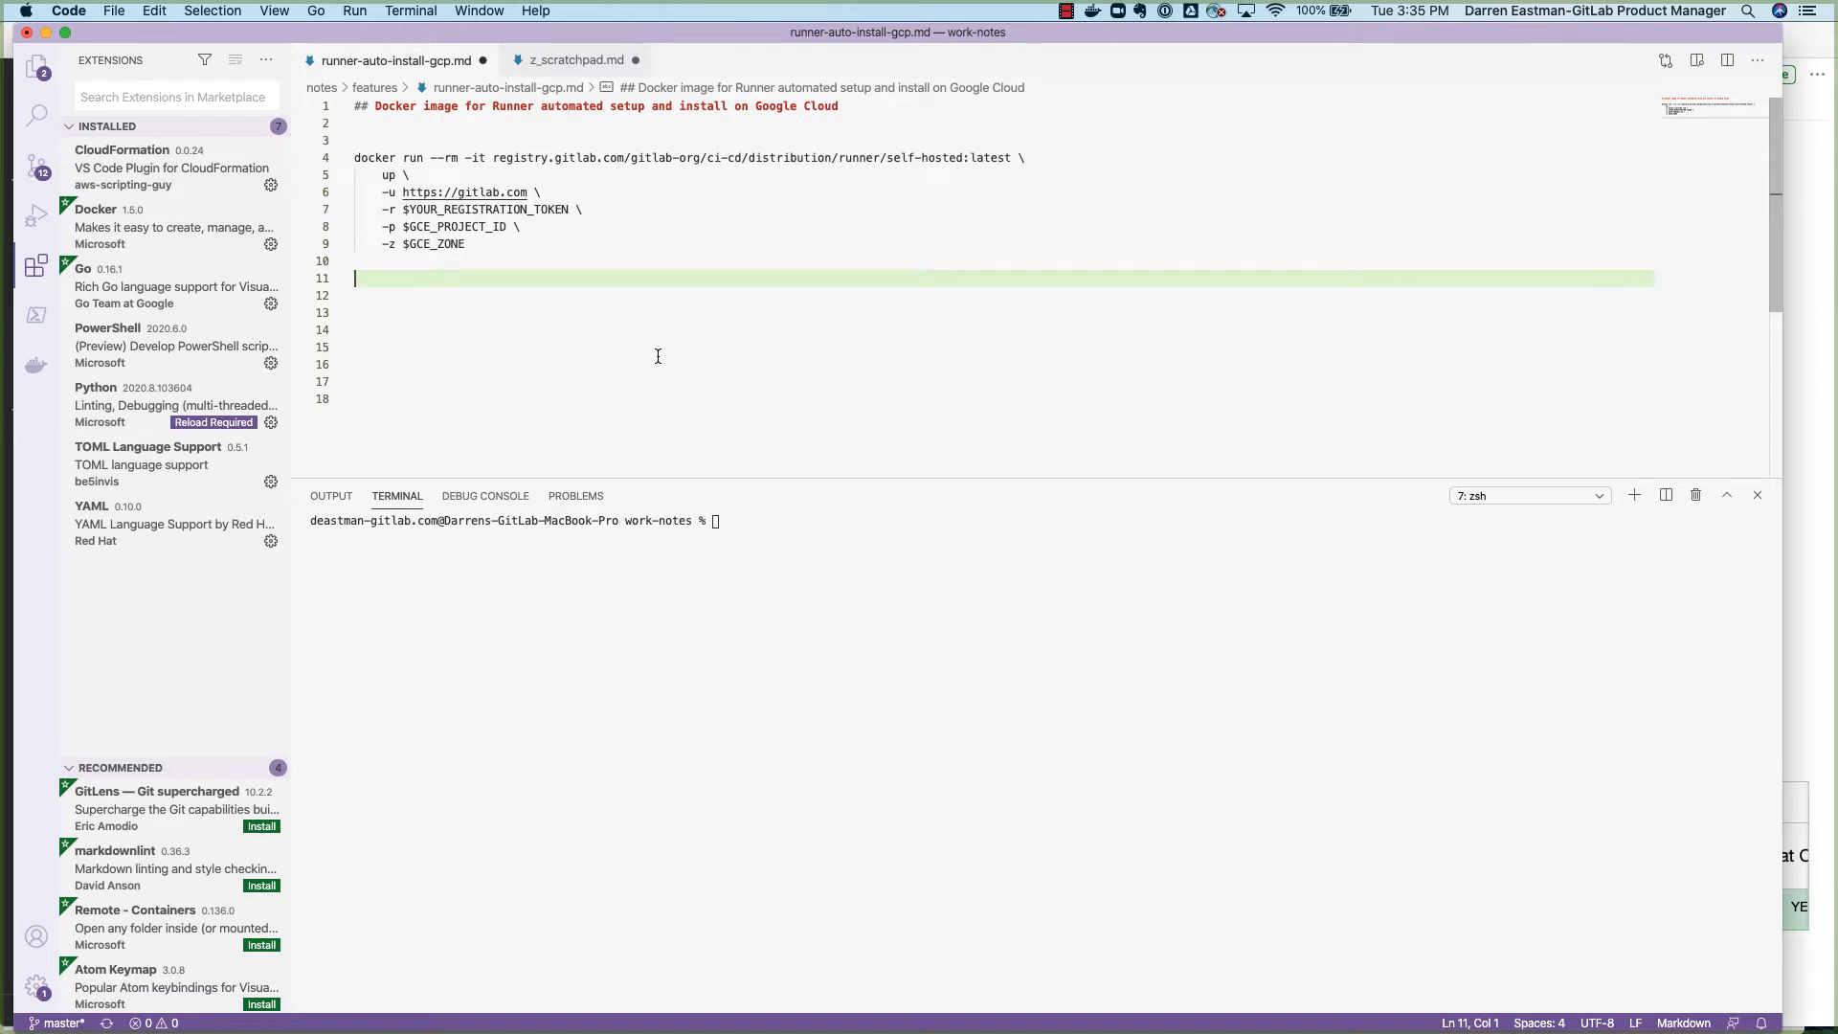
mouse_move(440, 169)
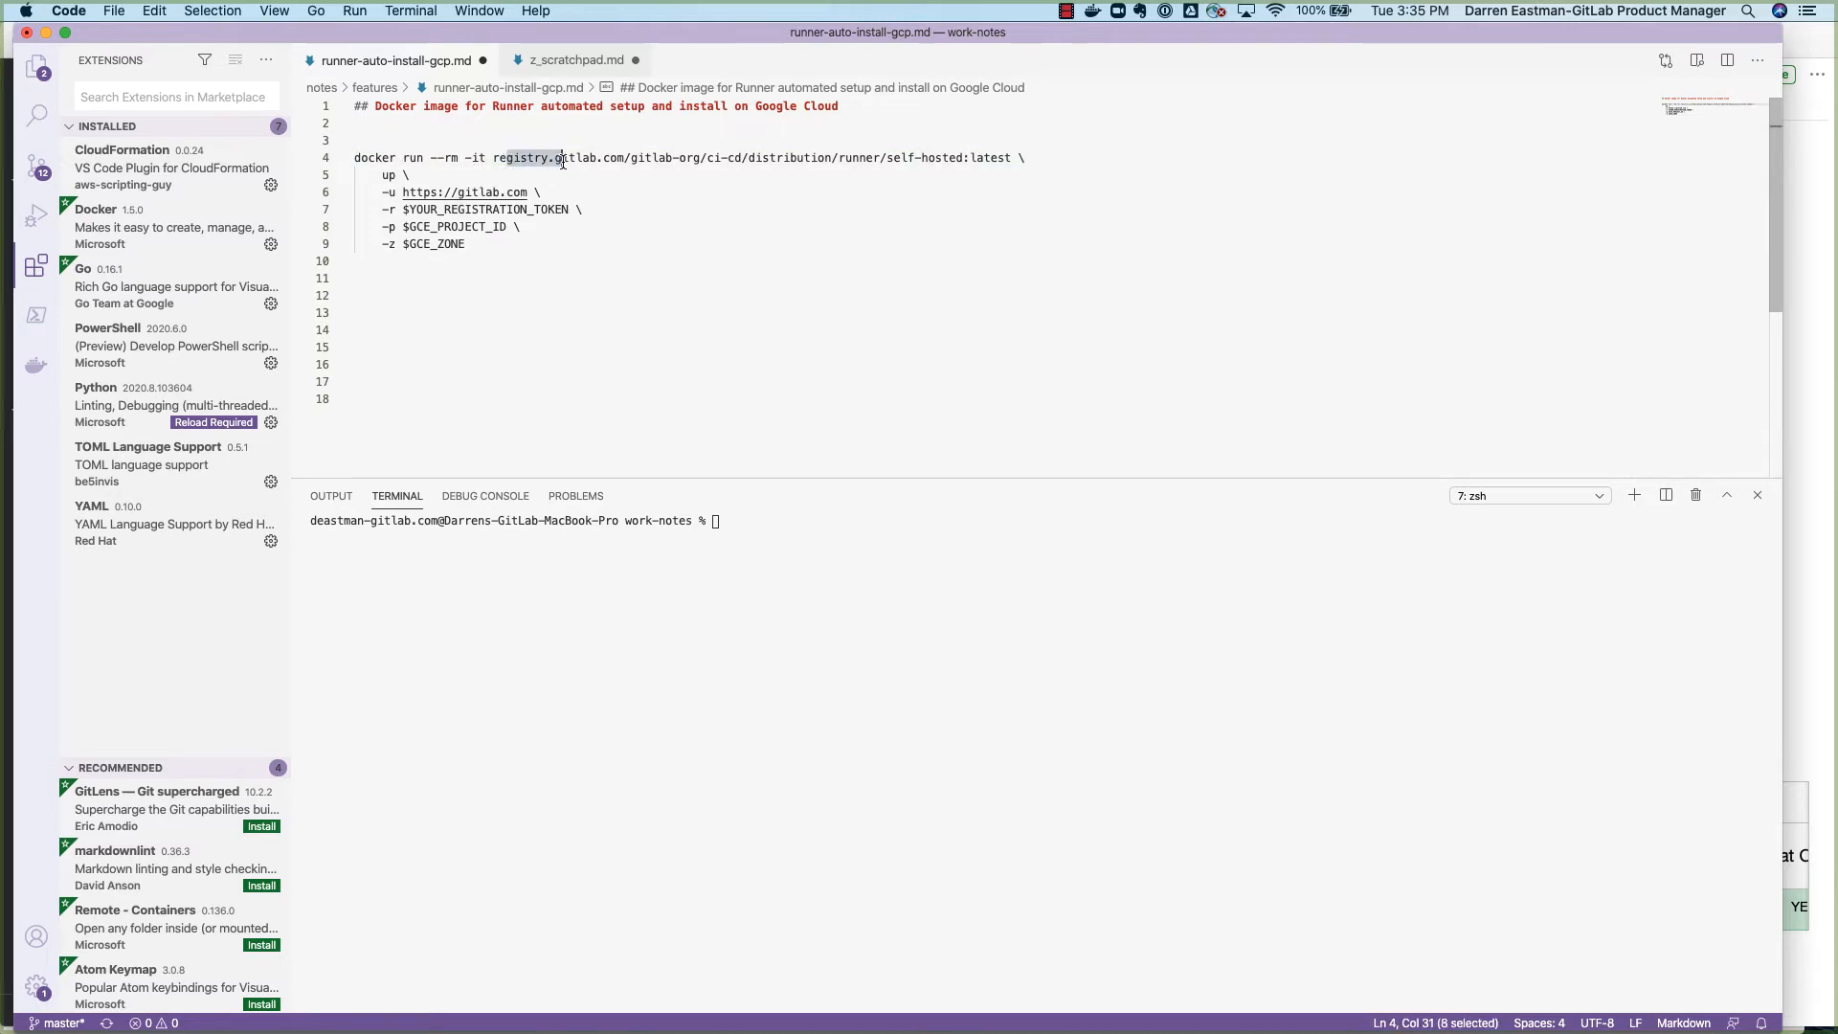
mouse_move(882, 158)
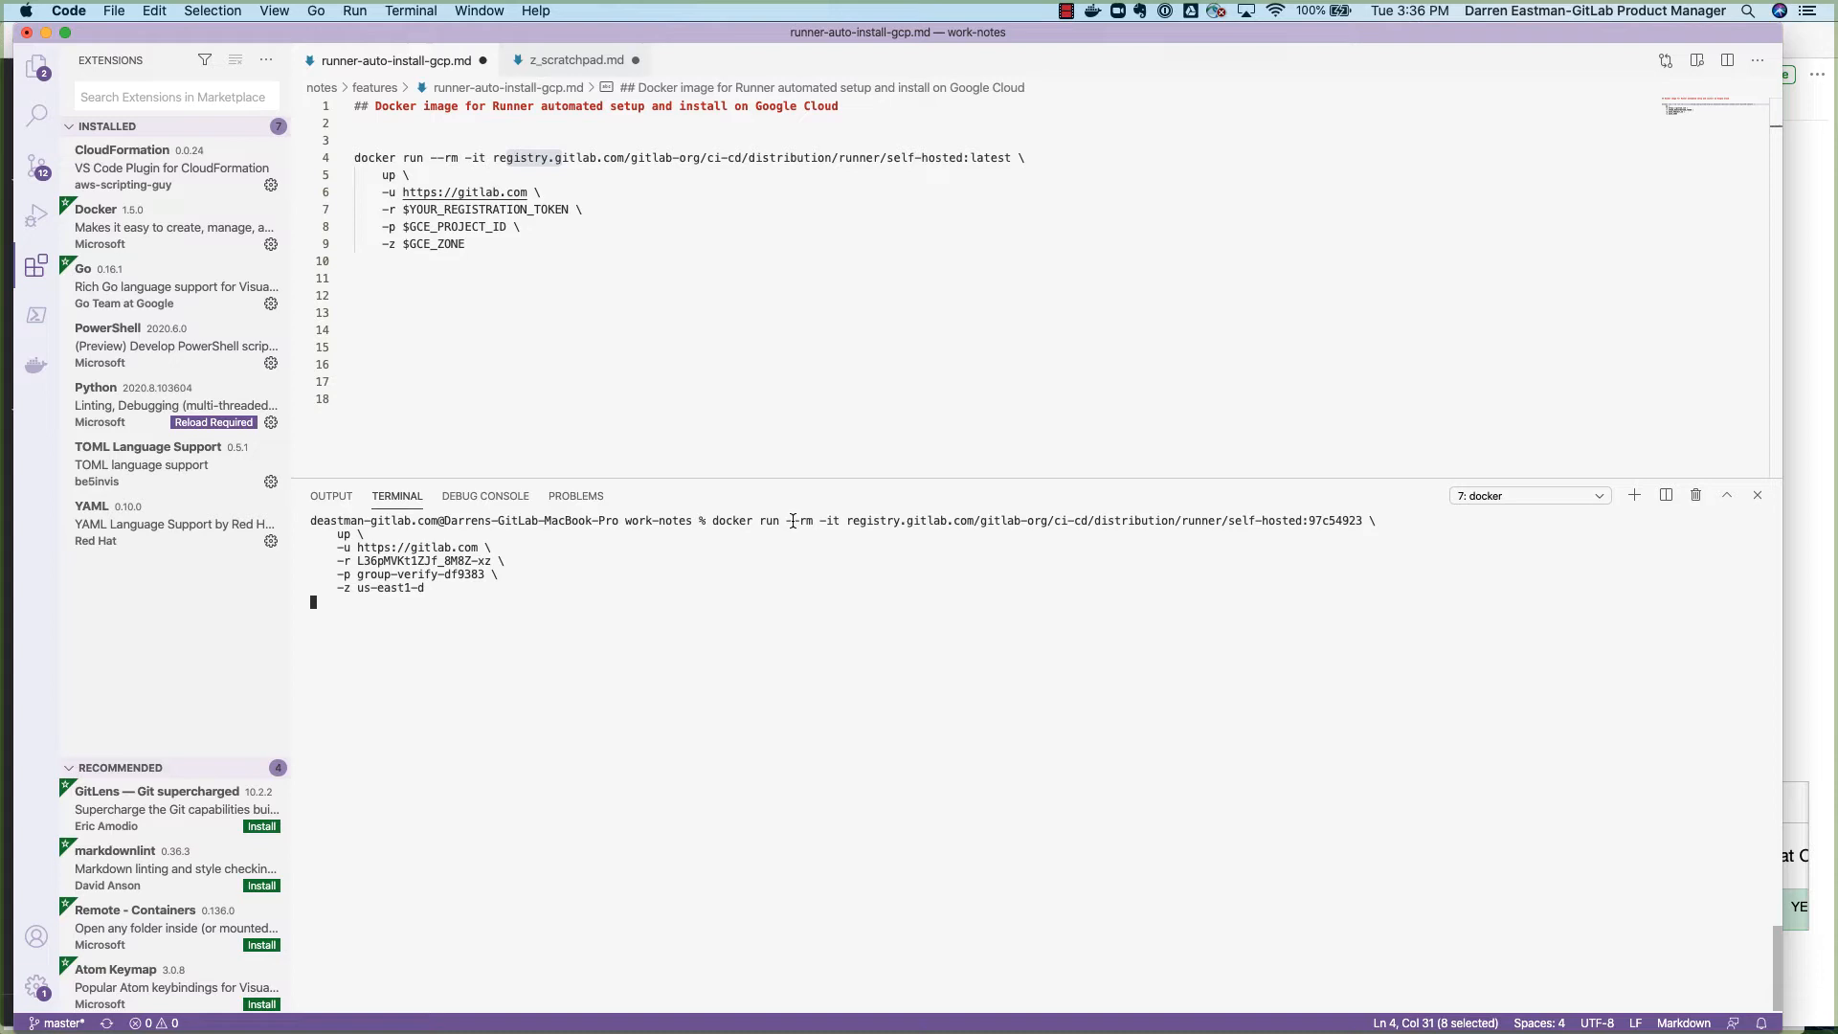
- Run the docker Runner setup command in the integrated terminal
key("Enter")
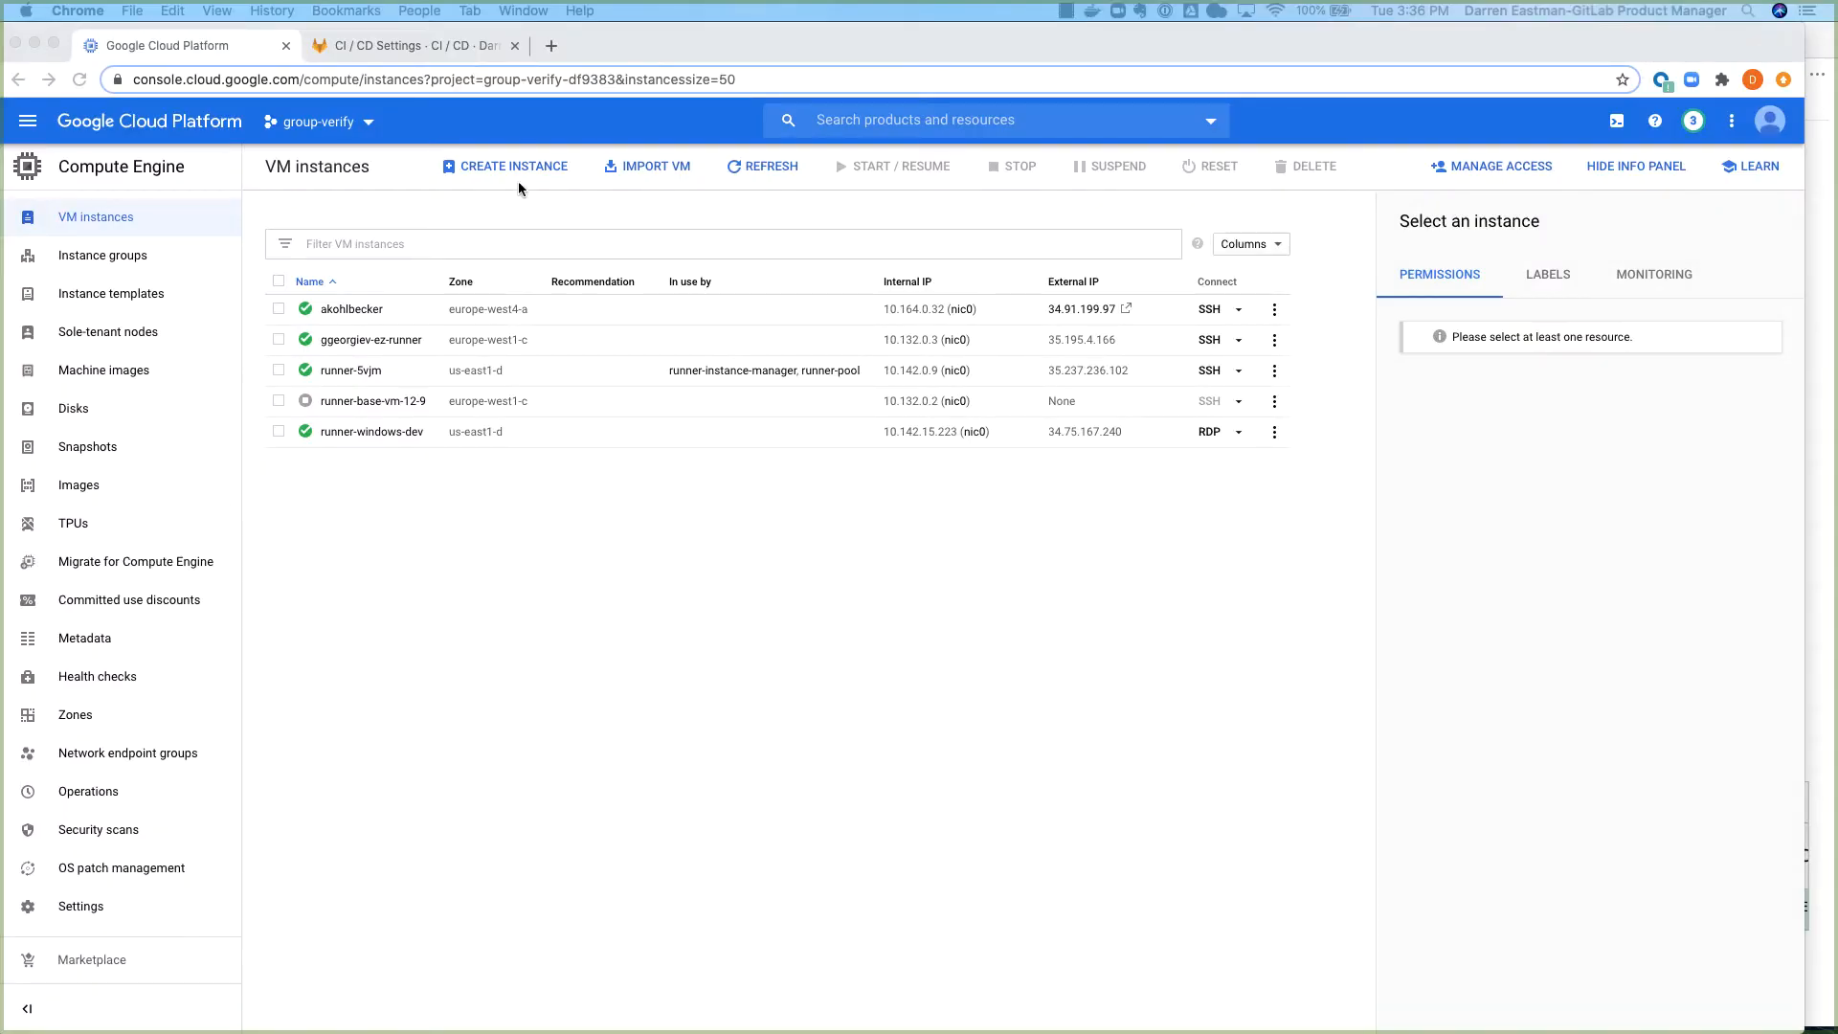
- Return to the terminal where the setup prints a Google sign-in link and code prompt
left_click(779, 45)
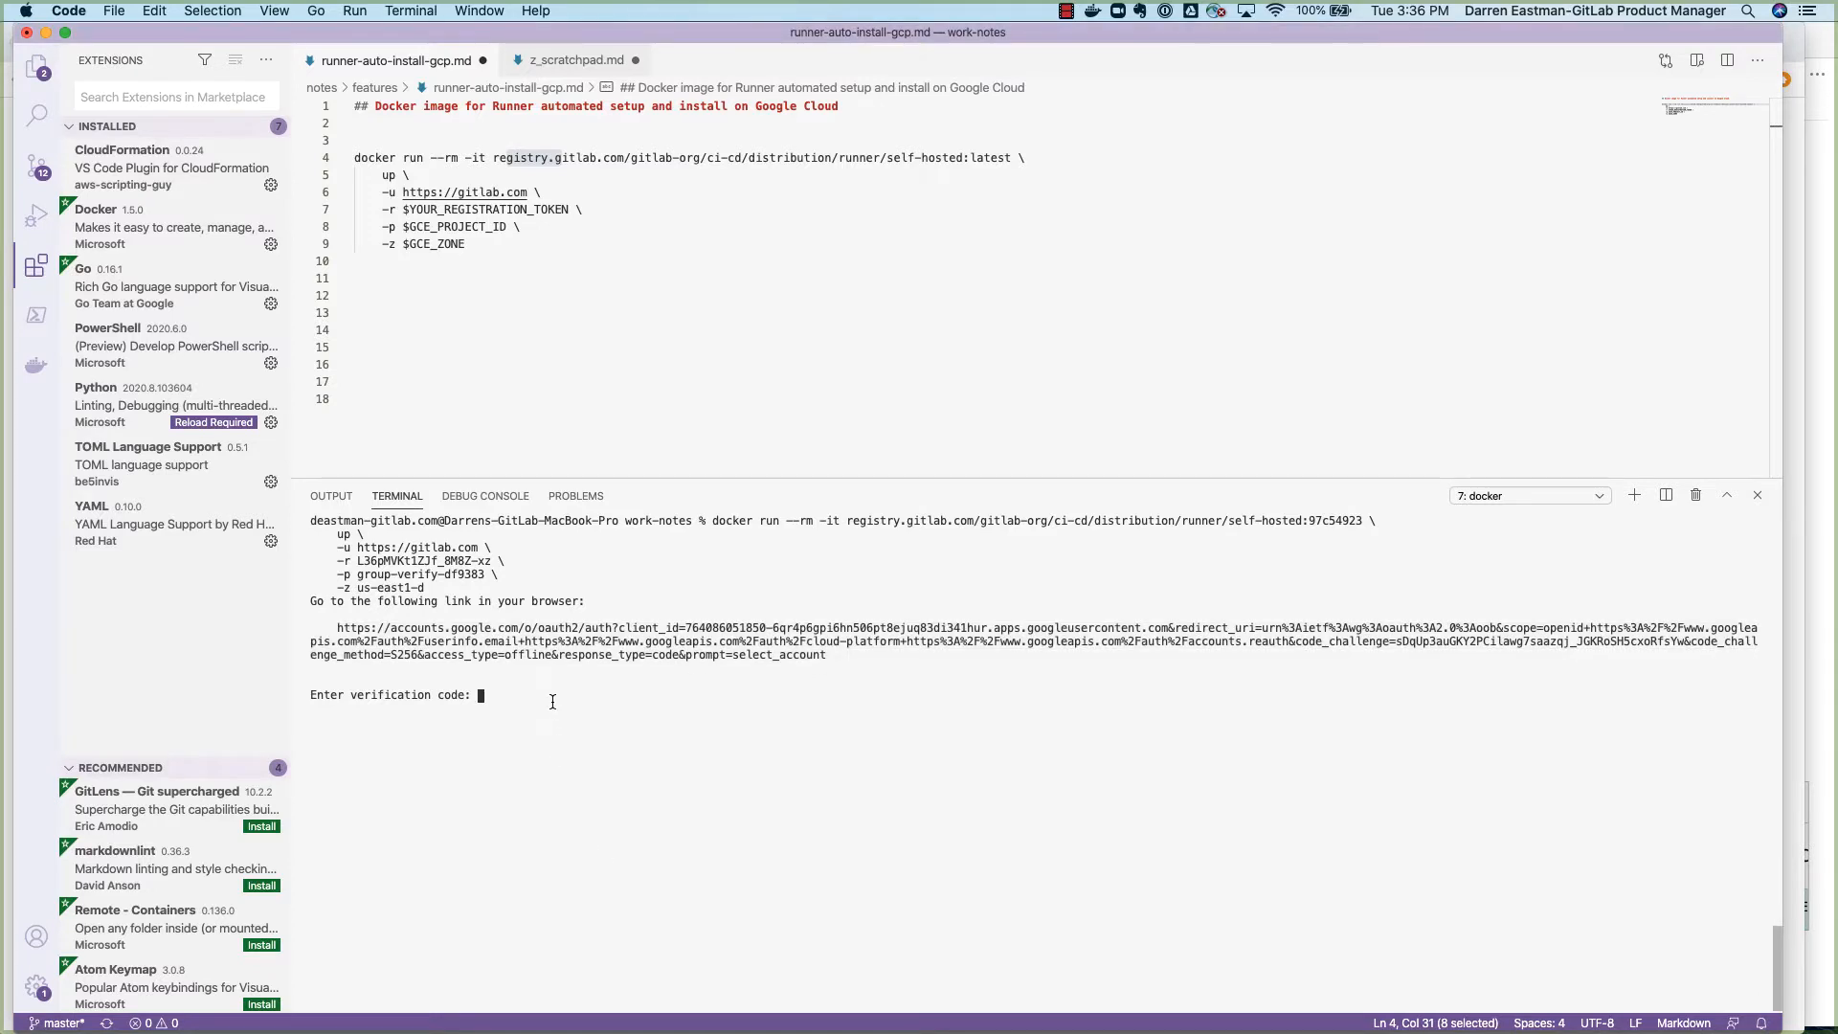
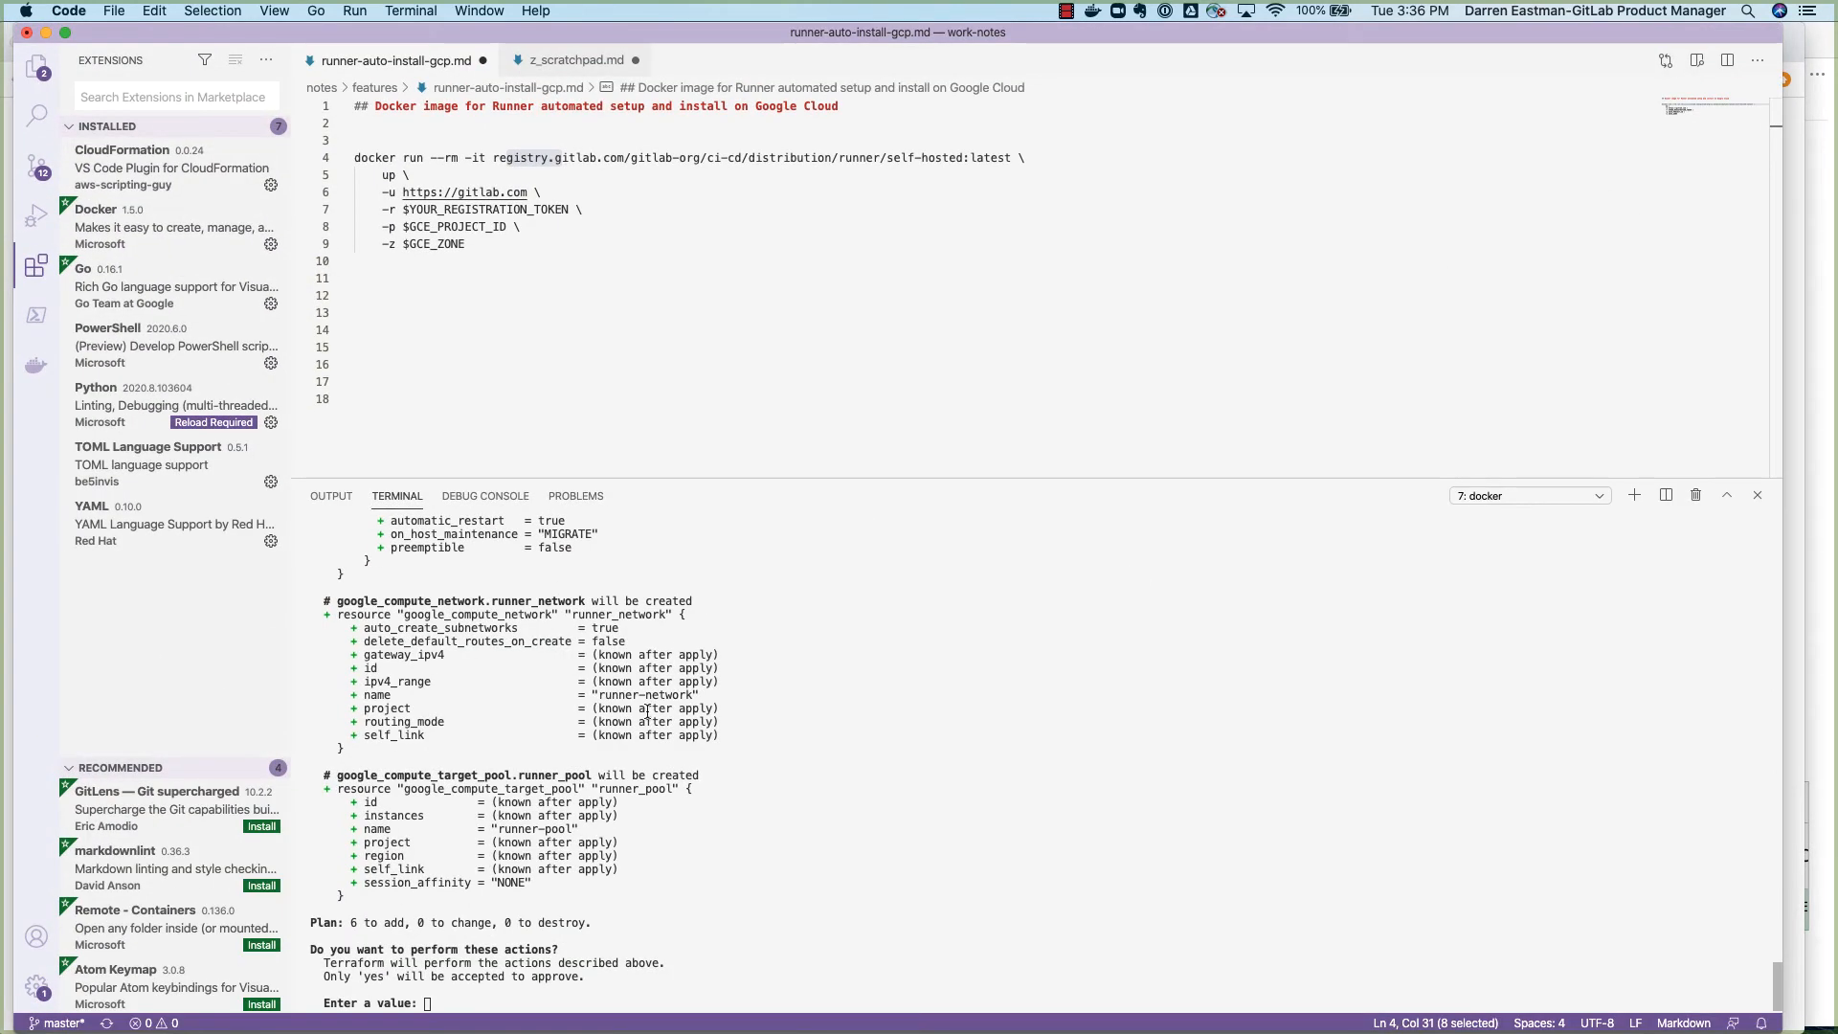
- Approve the six-resource Terraform plan by answering yes
type("yes")
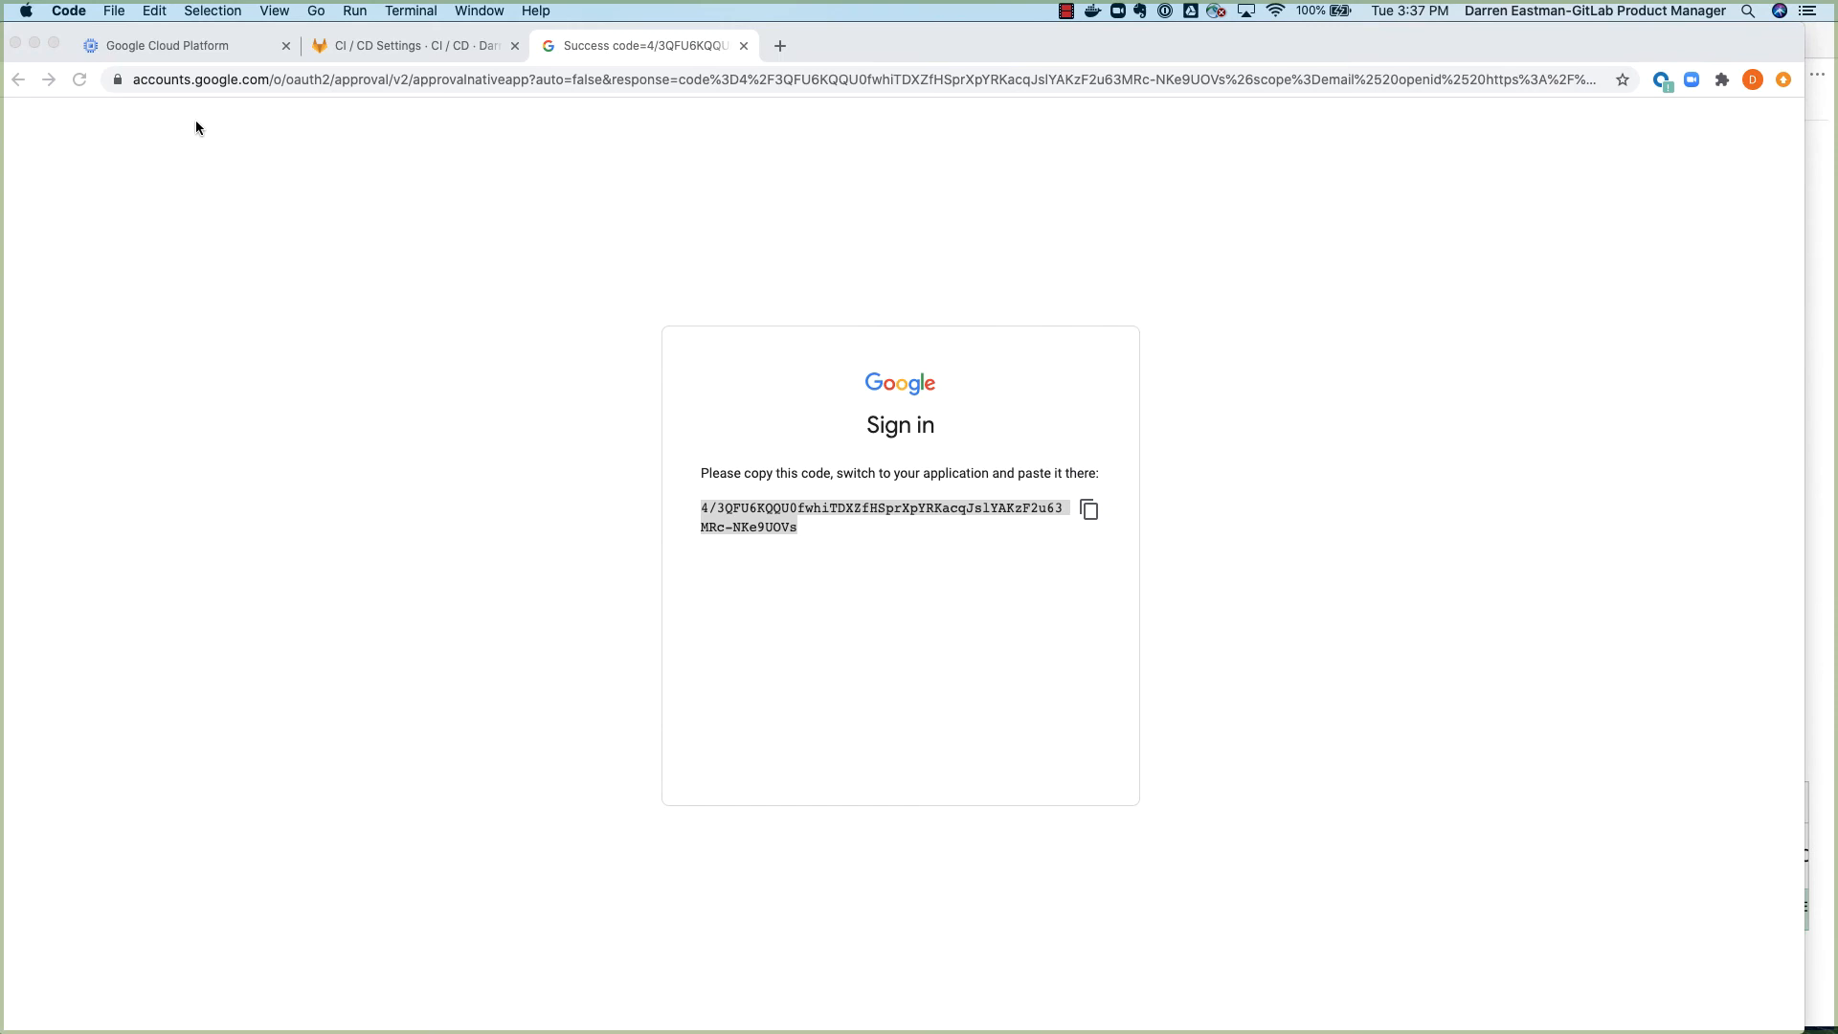
- Recheck the Compute Engine VM instances, then switch to the GitLab CI/CD Runners settings
left_click(172, 45)
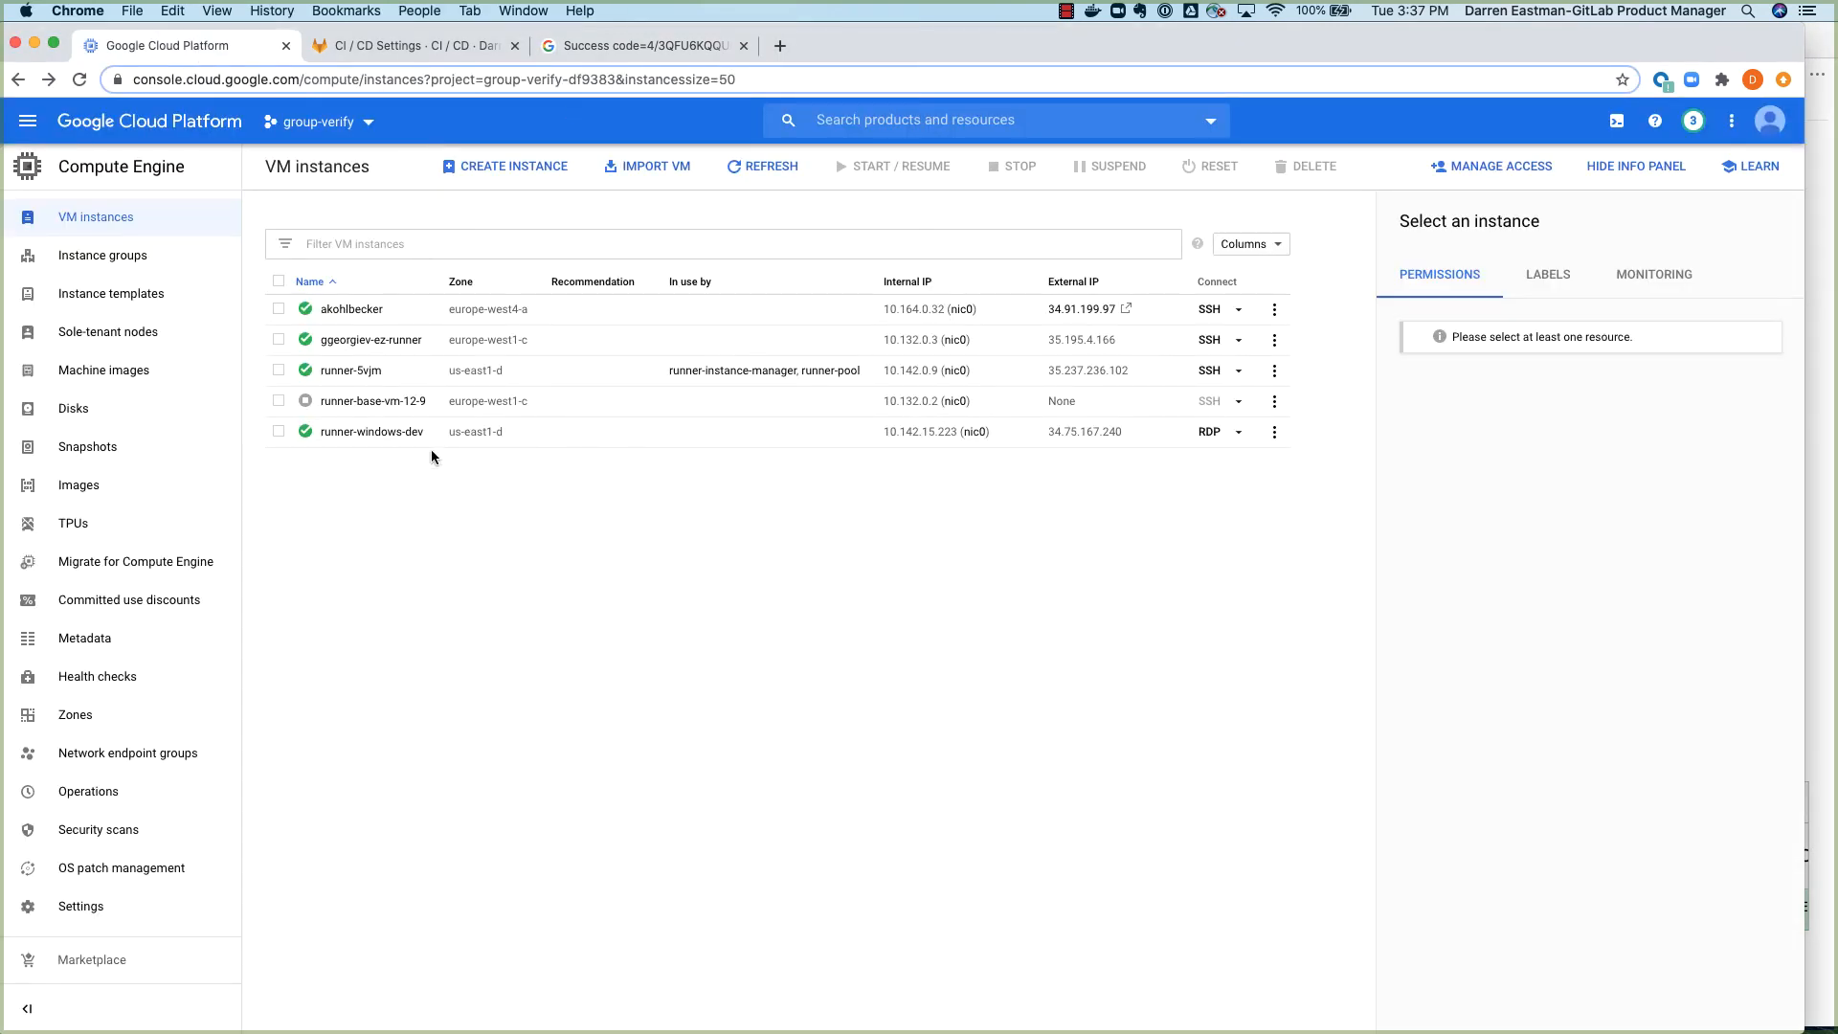
mouse_move(414, 438)
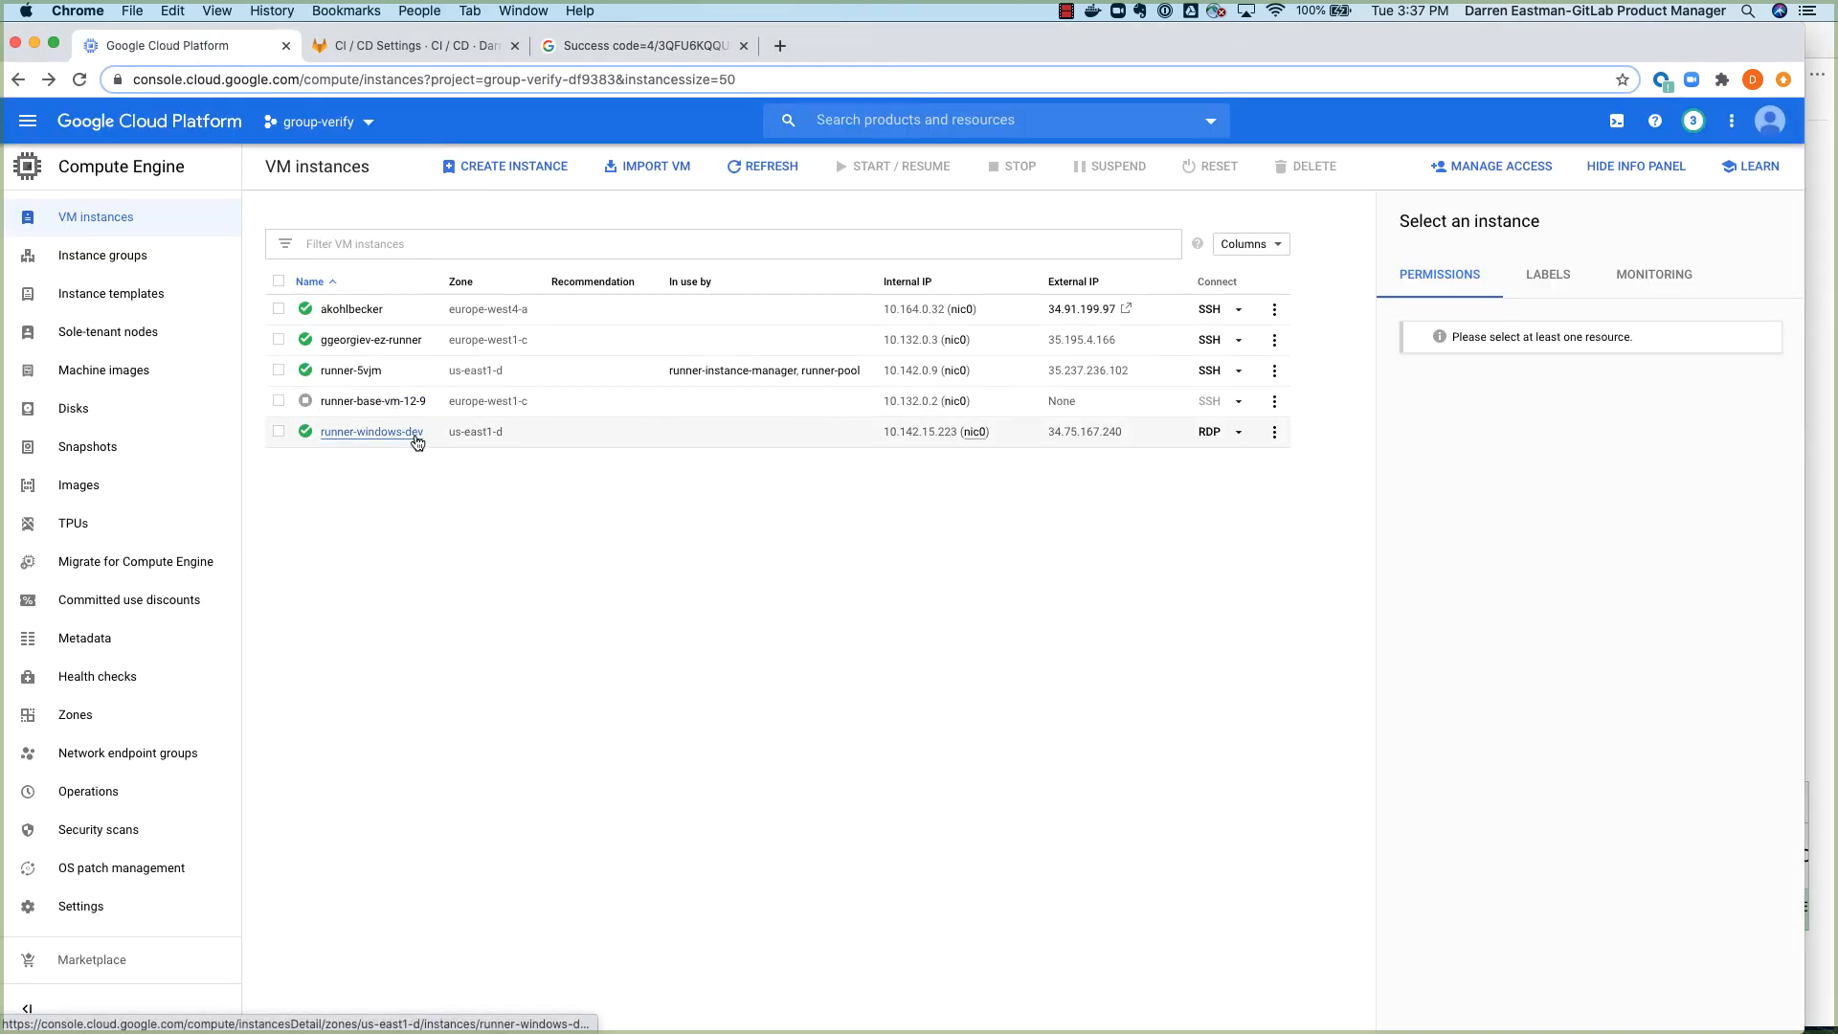
mouse_move(420, 416)
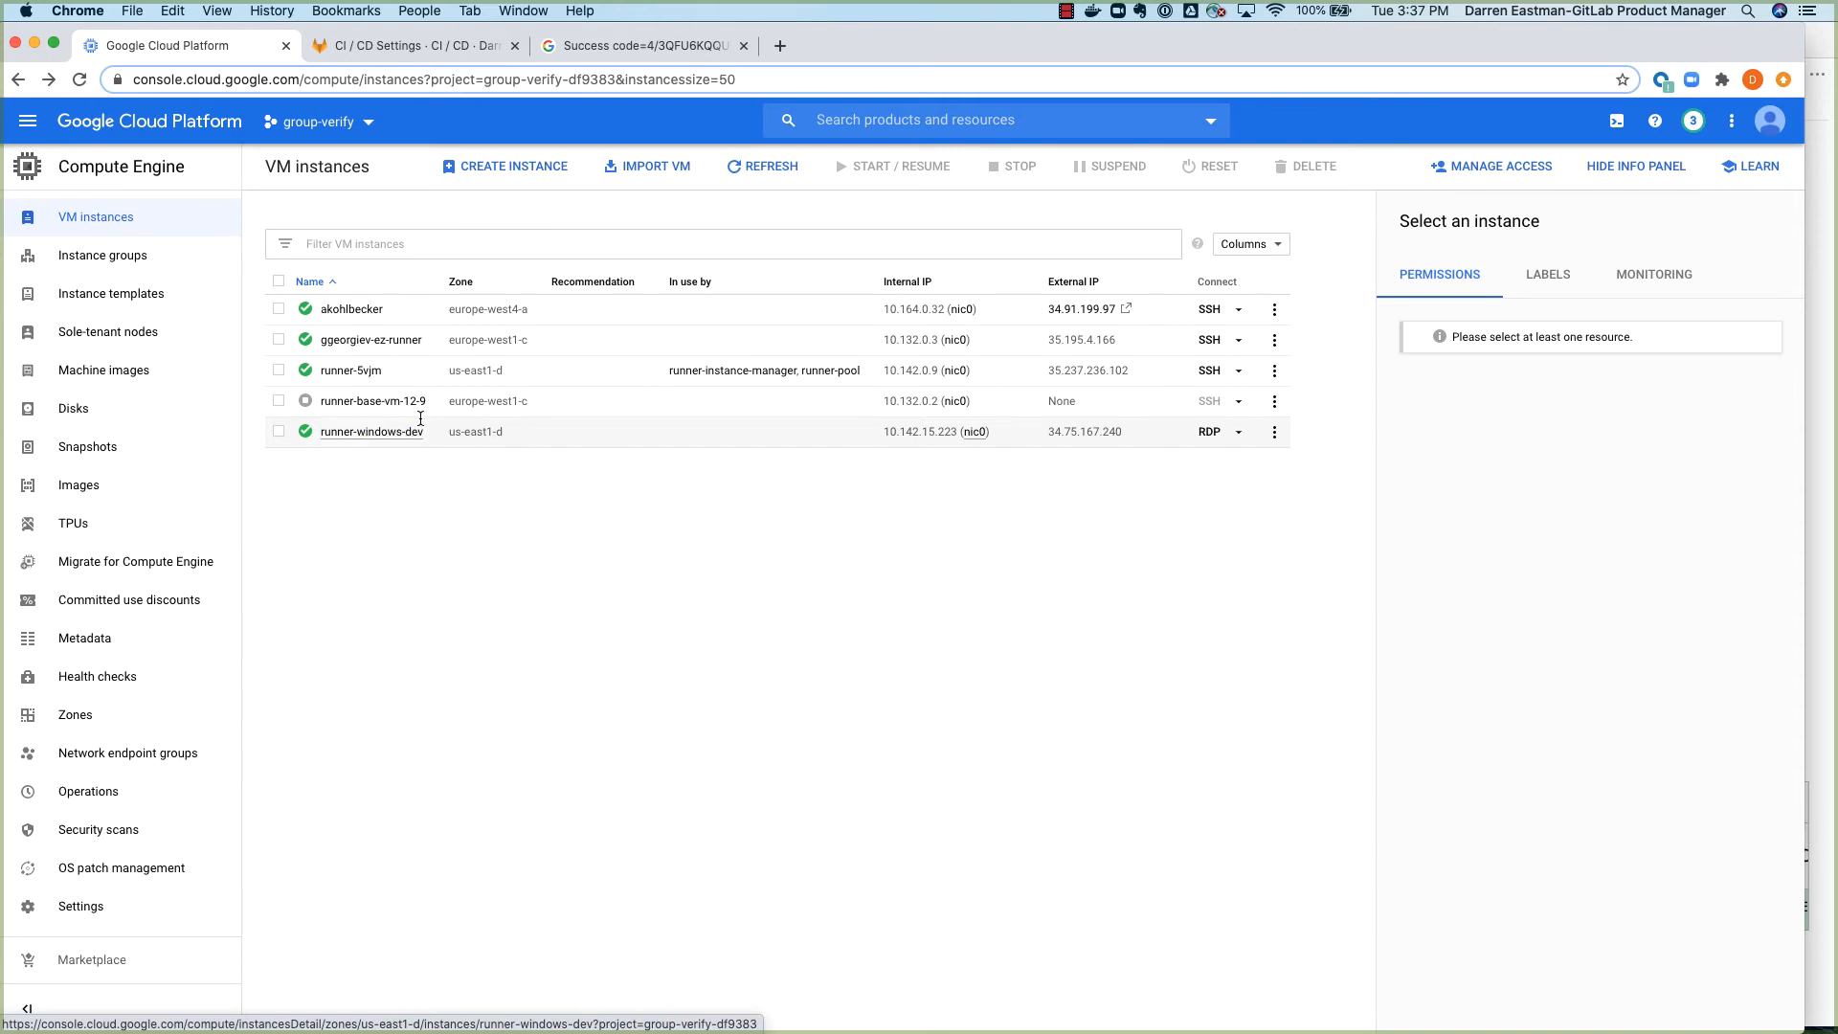
left_click(414, 45)
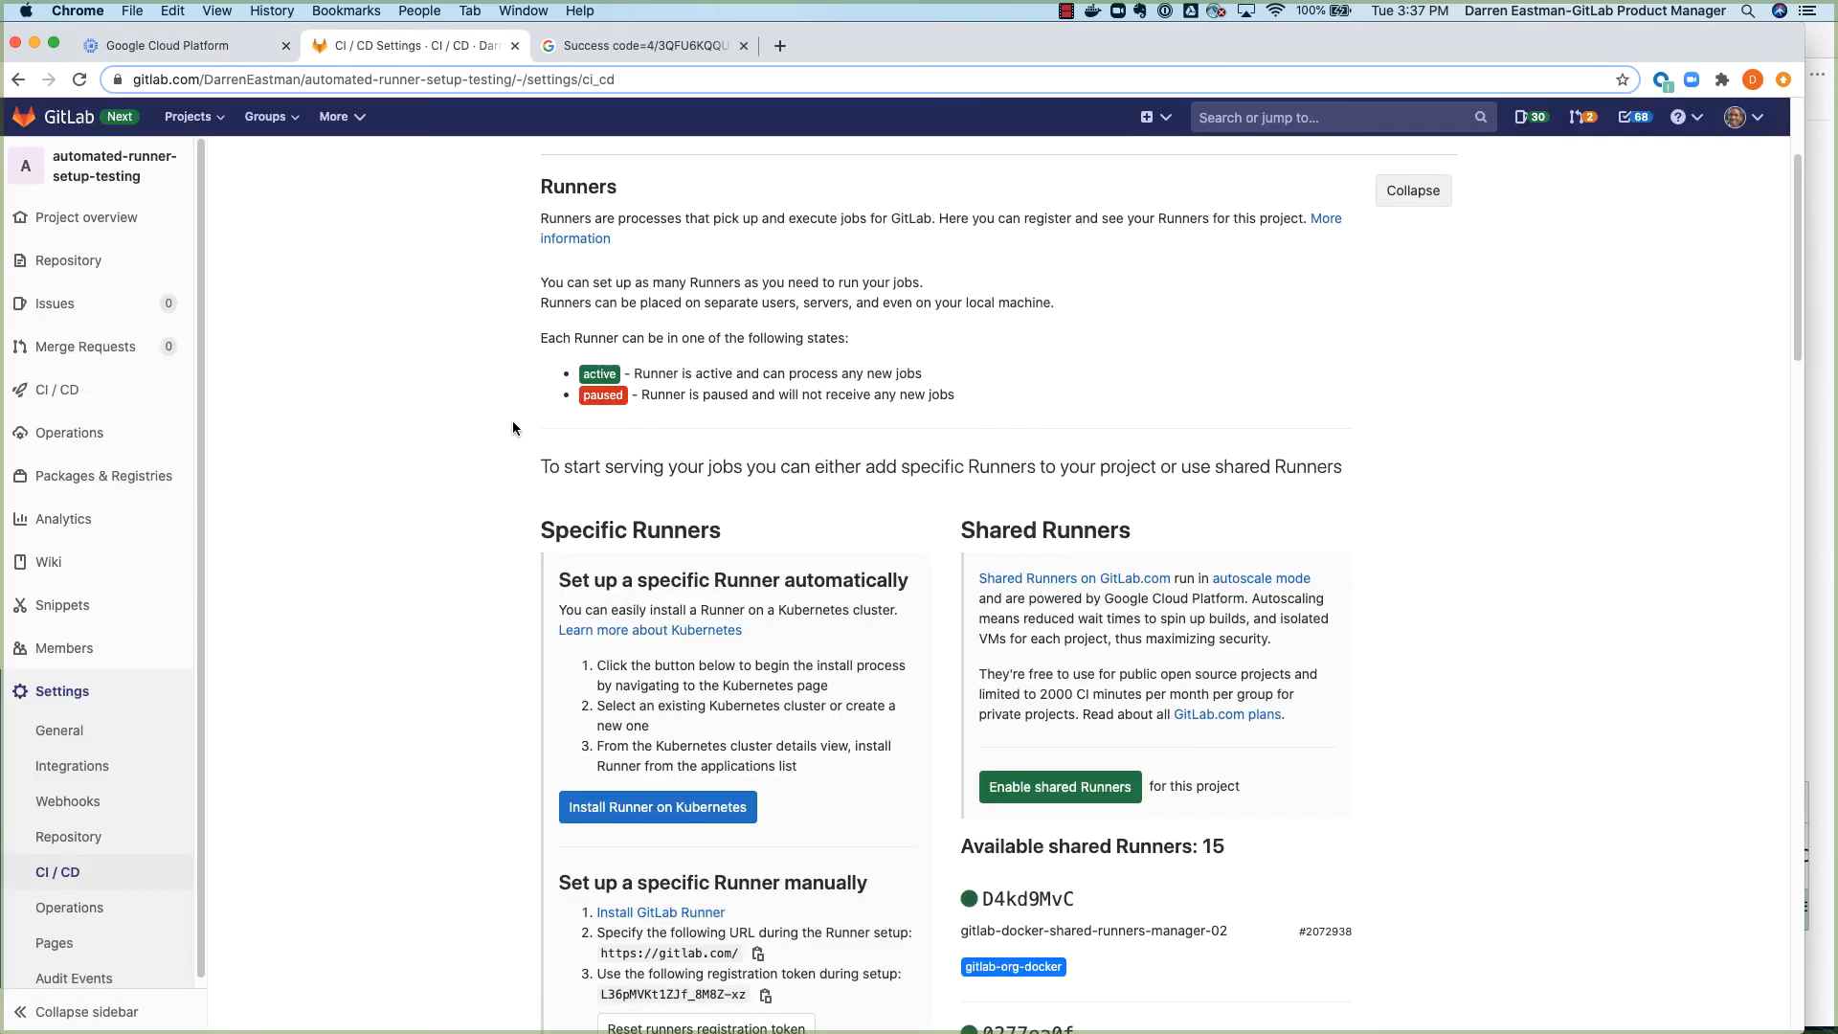
scroll("down", 3)
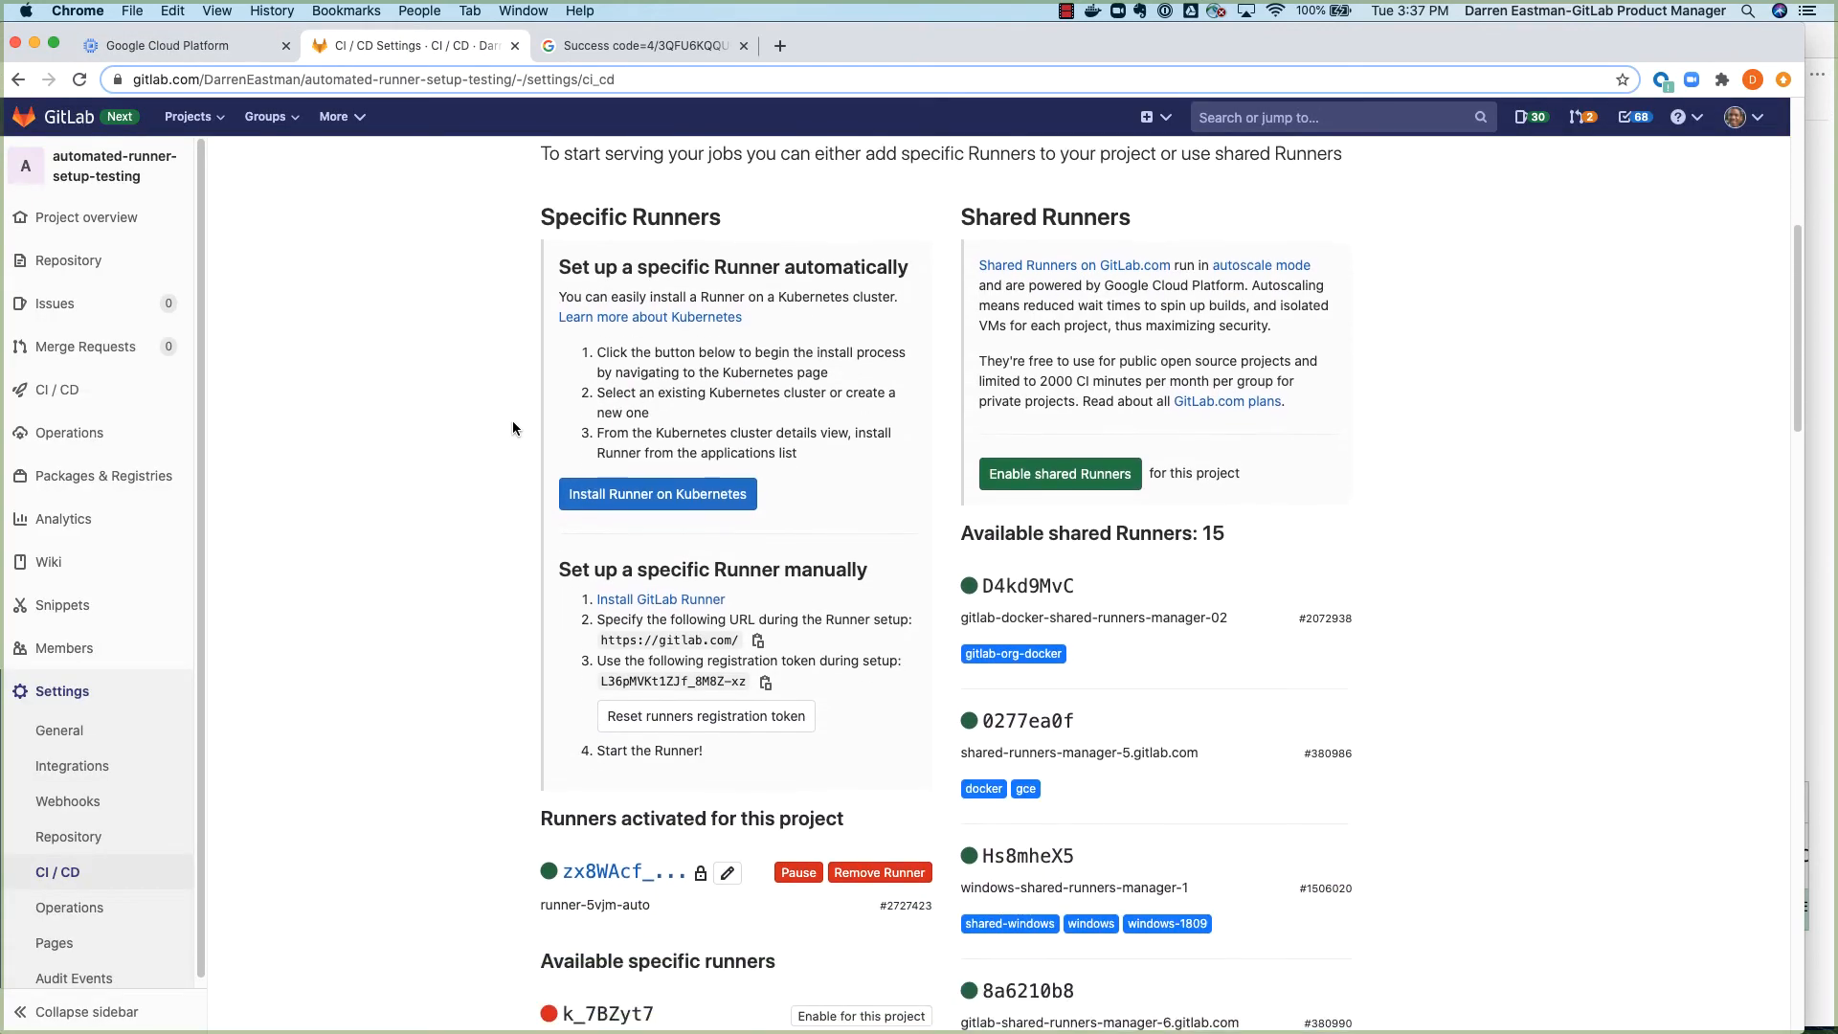
scroll("down", 3)
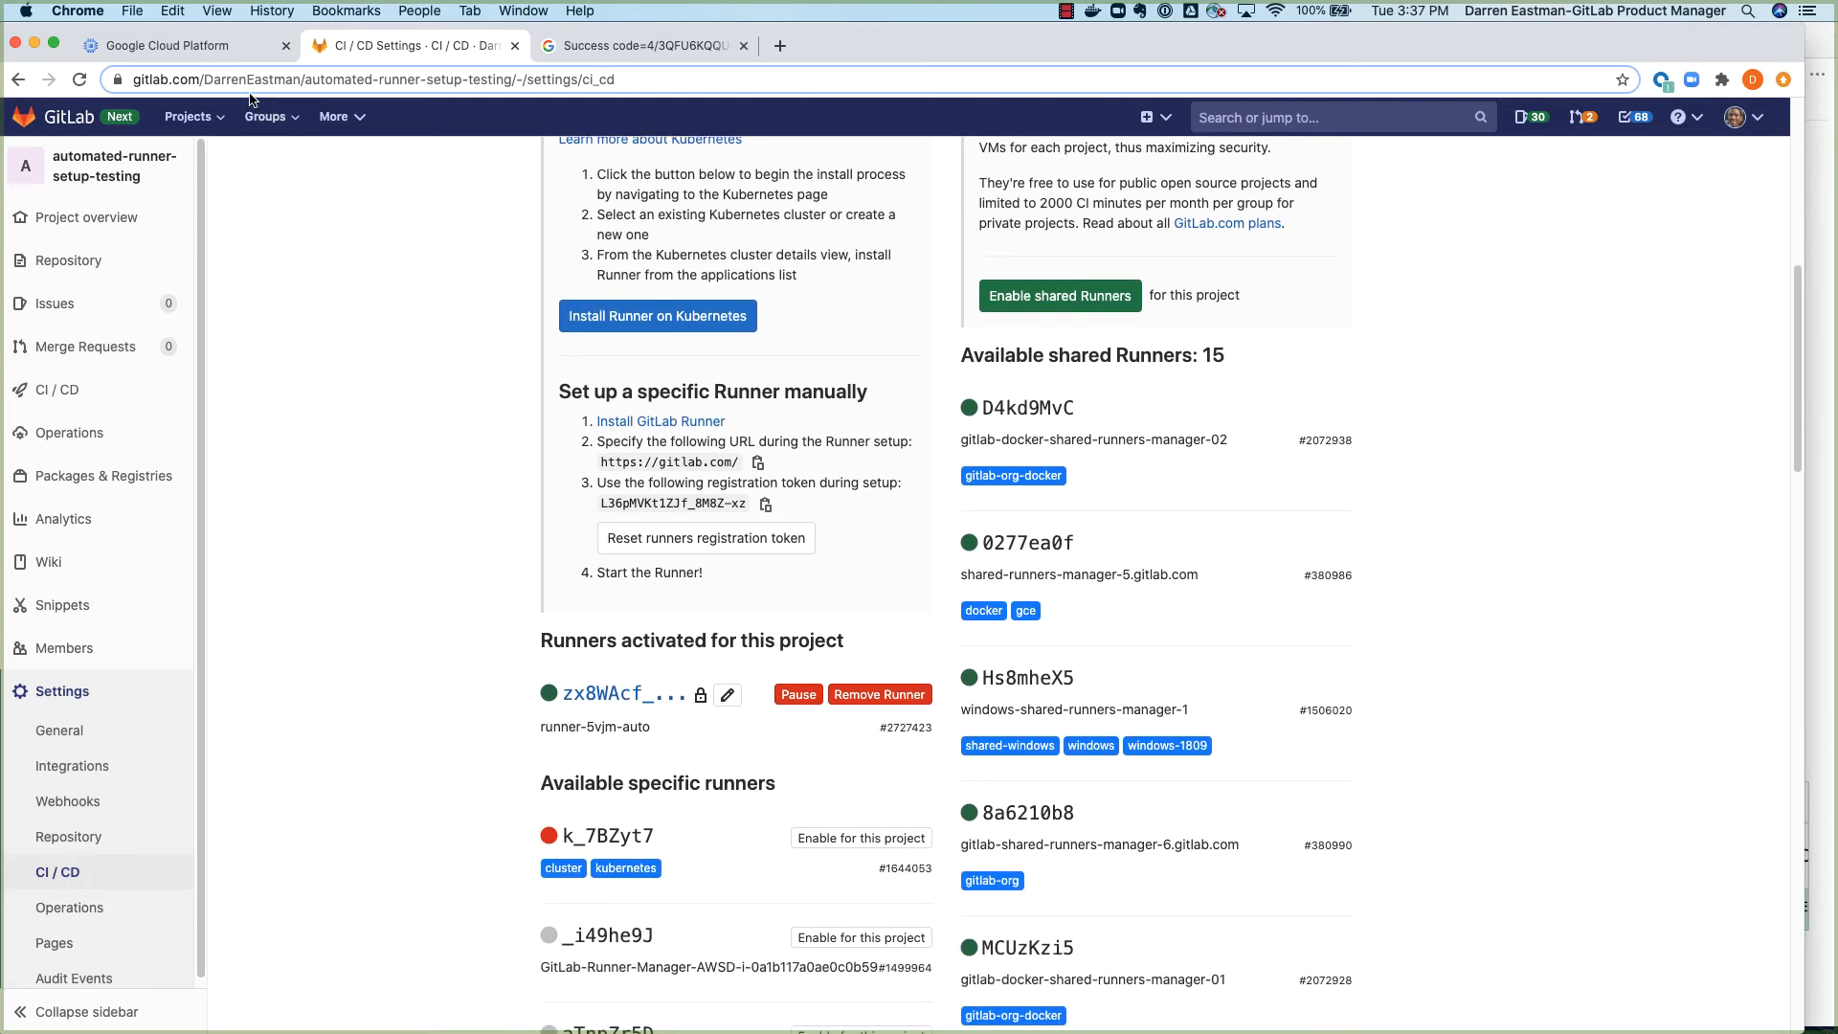
left_click(167, 45)
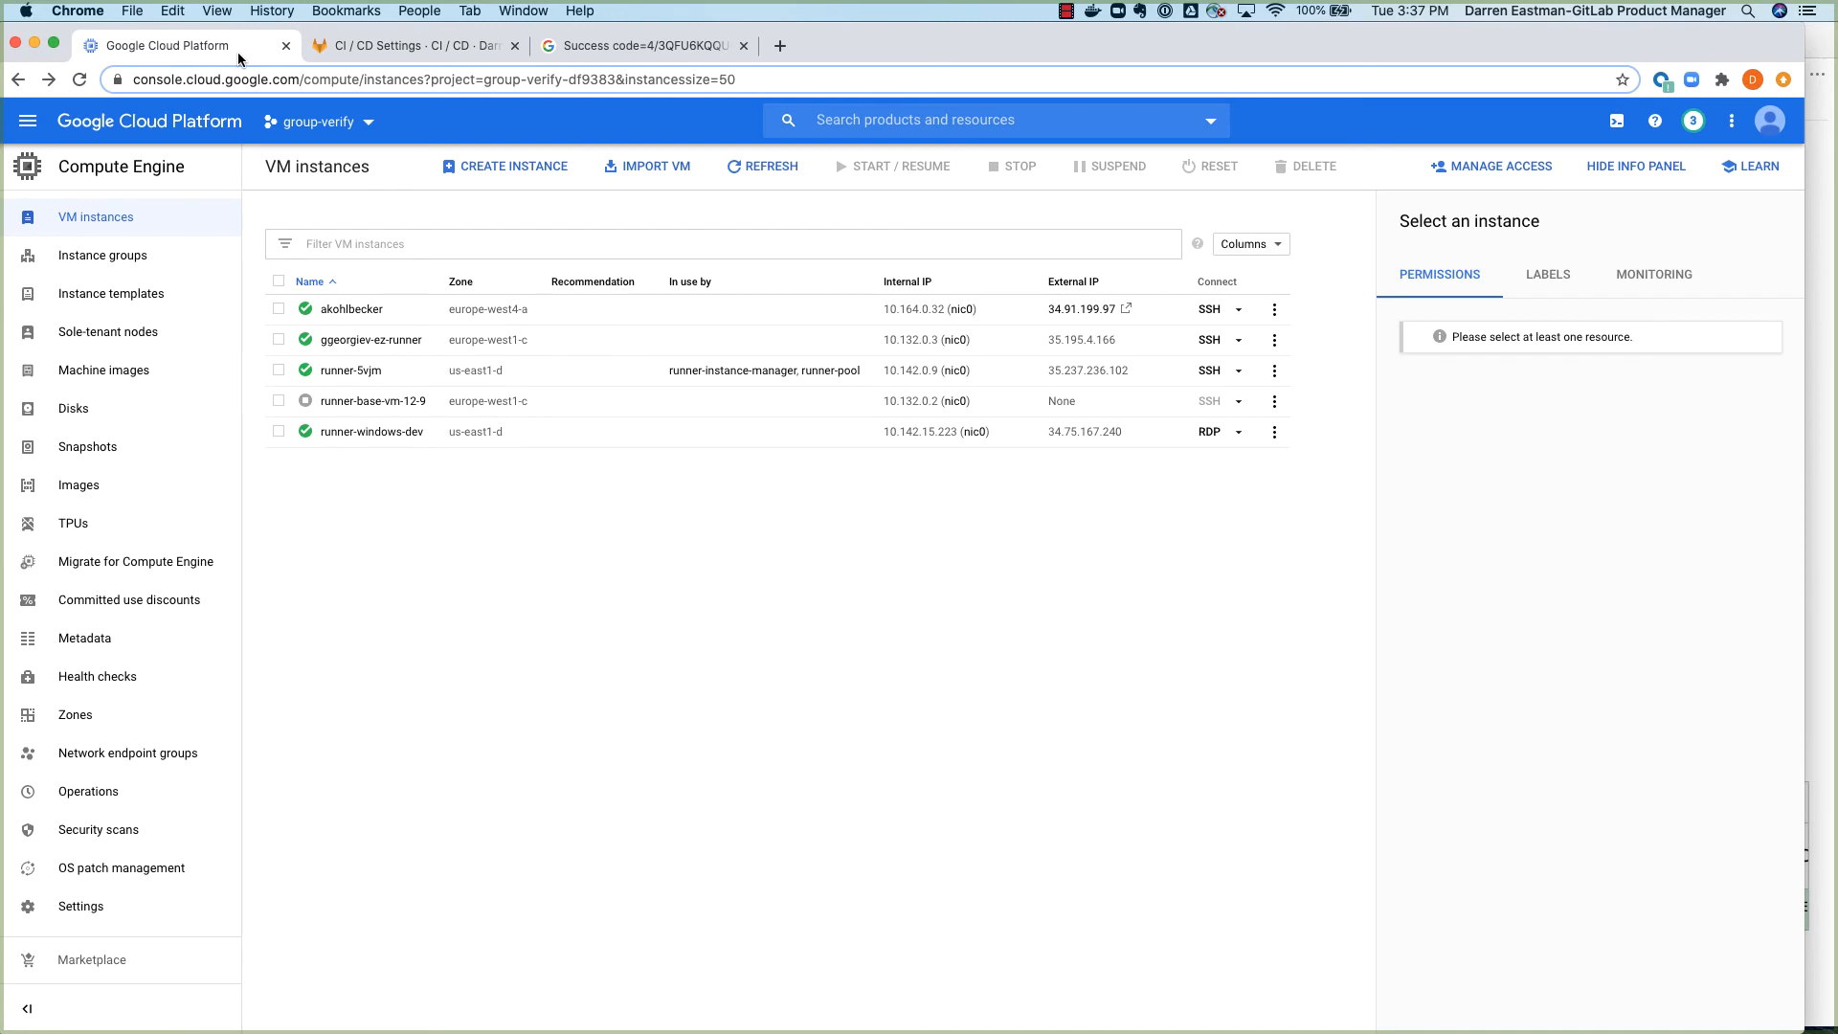
mouse_move(357, 445)
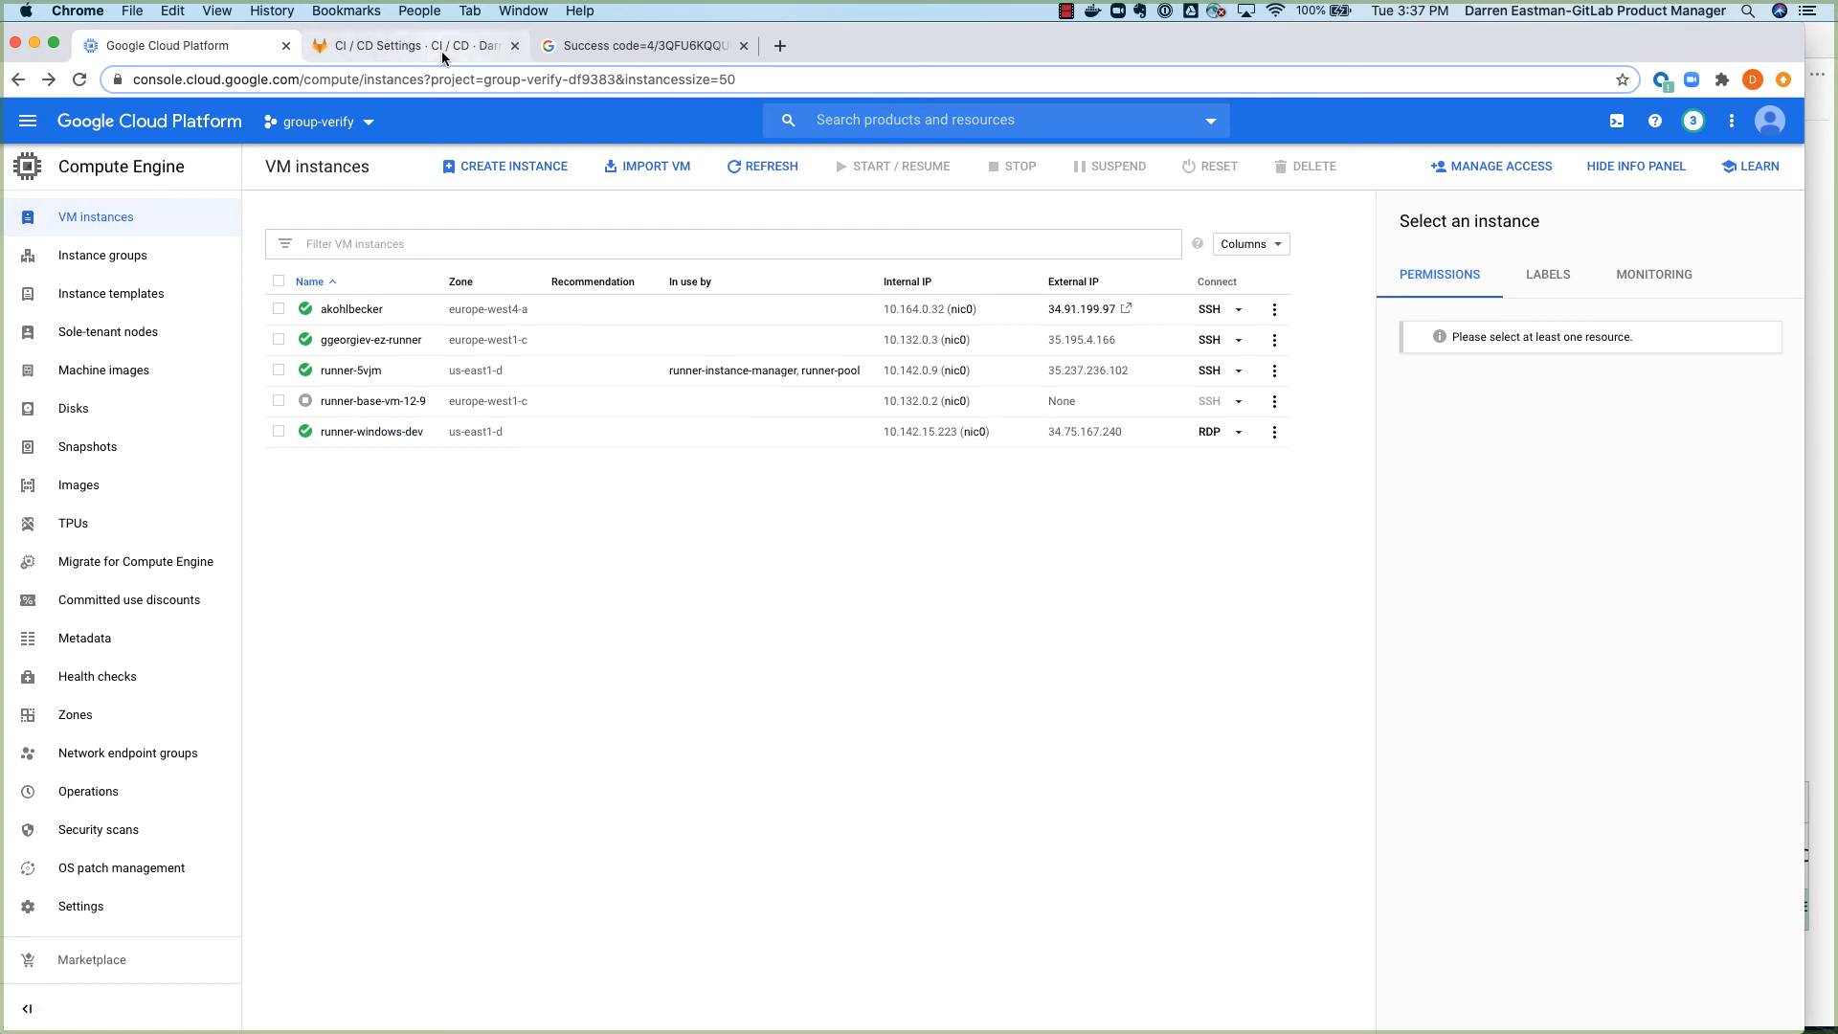
left_click(409, 45)
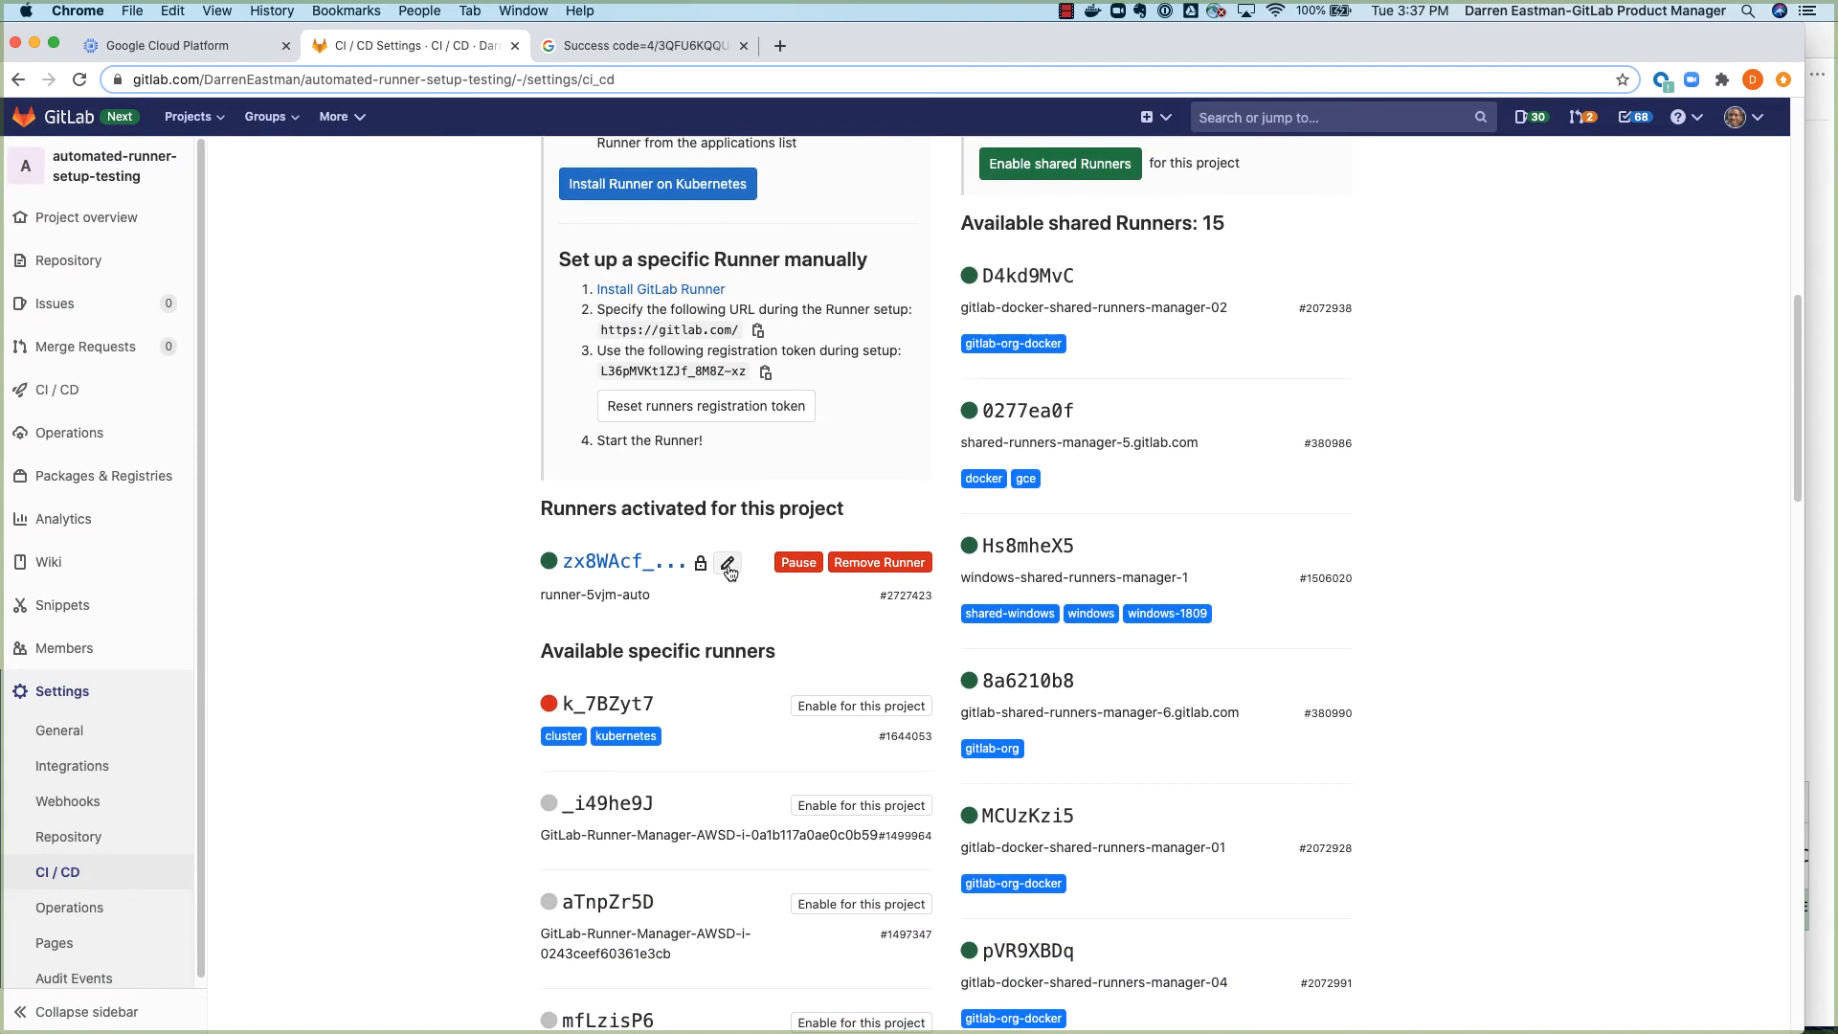
- Open the edit page of runner-5vjm-auto showing IP 35.237.236.102
left_click(727, 565)
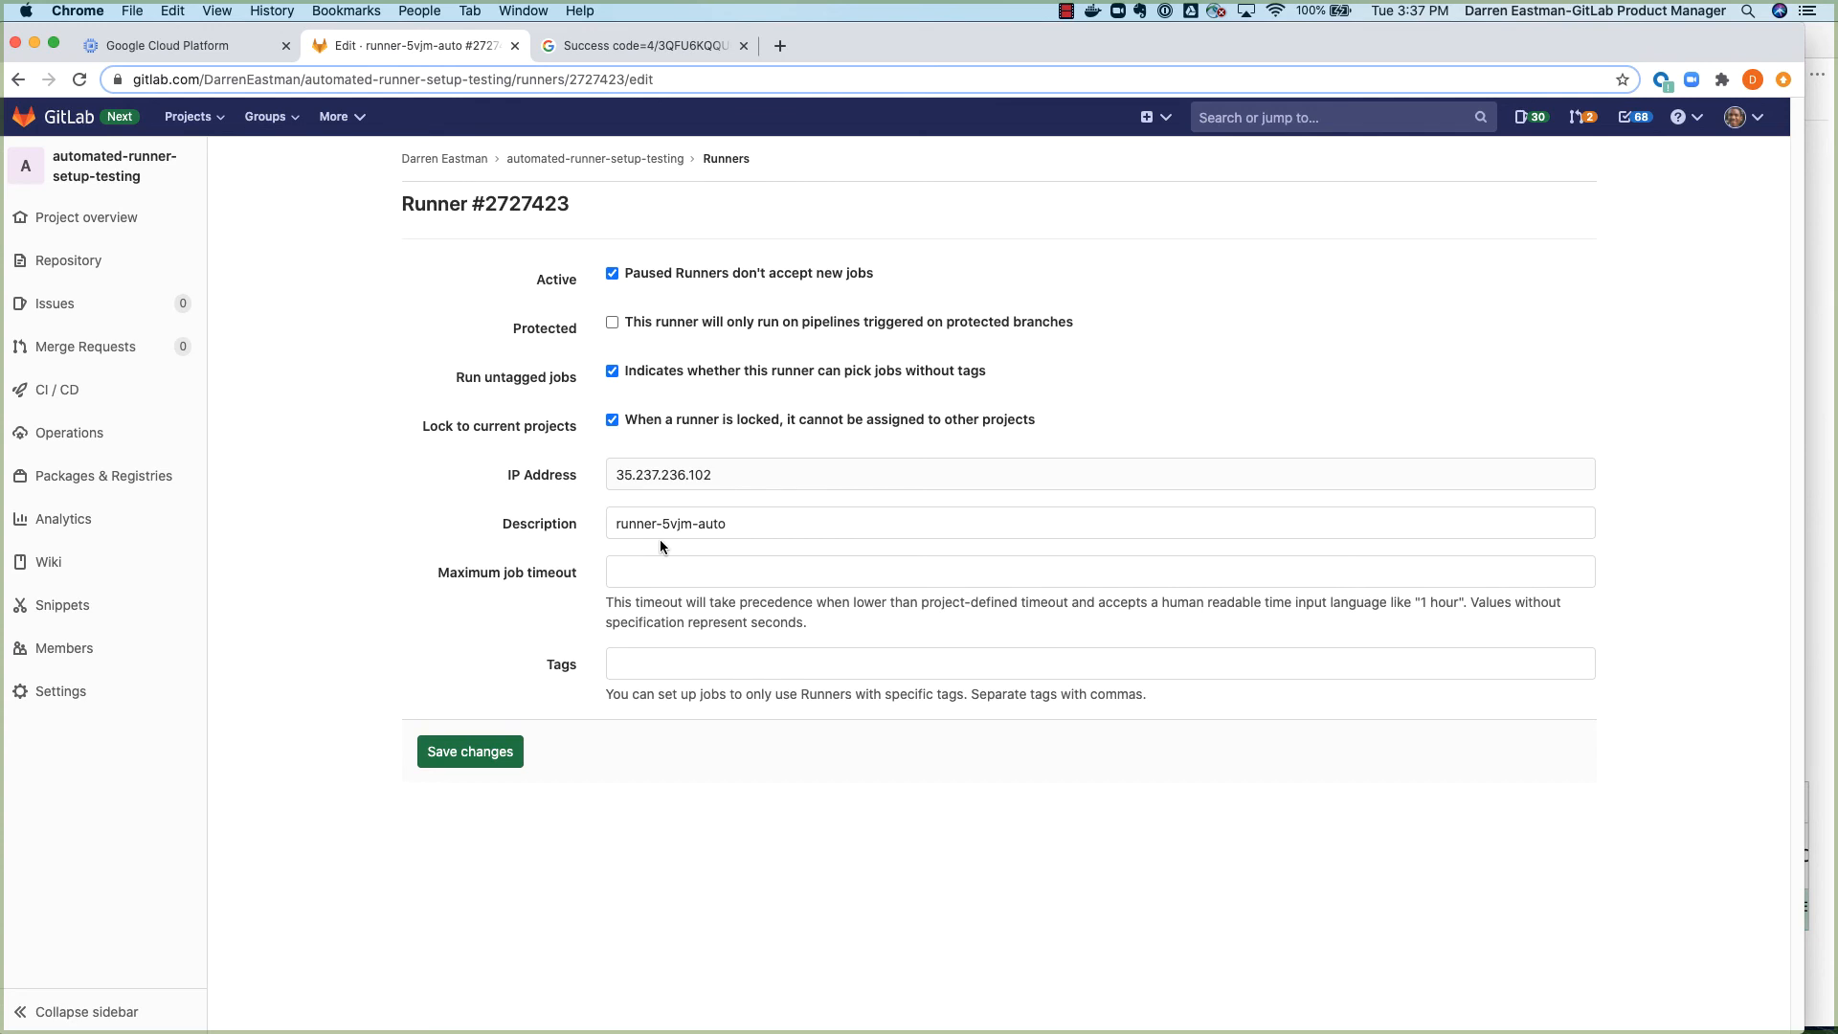
mouse_move(77, 578)
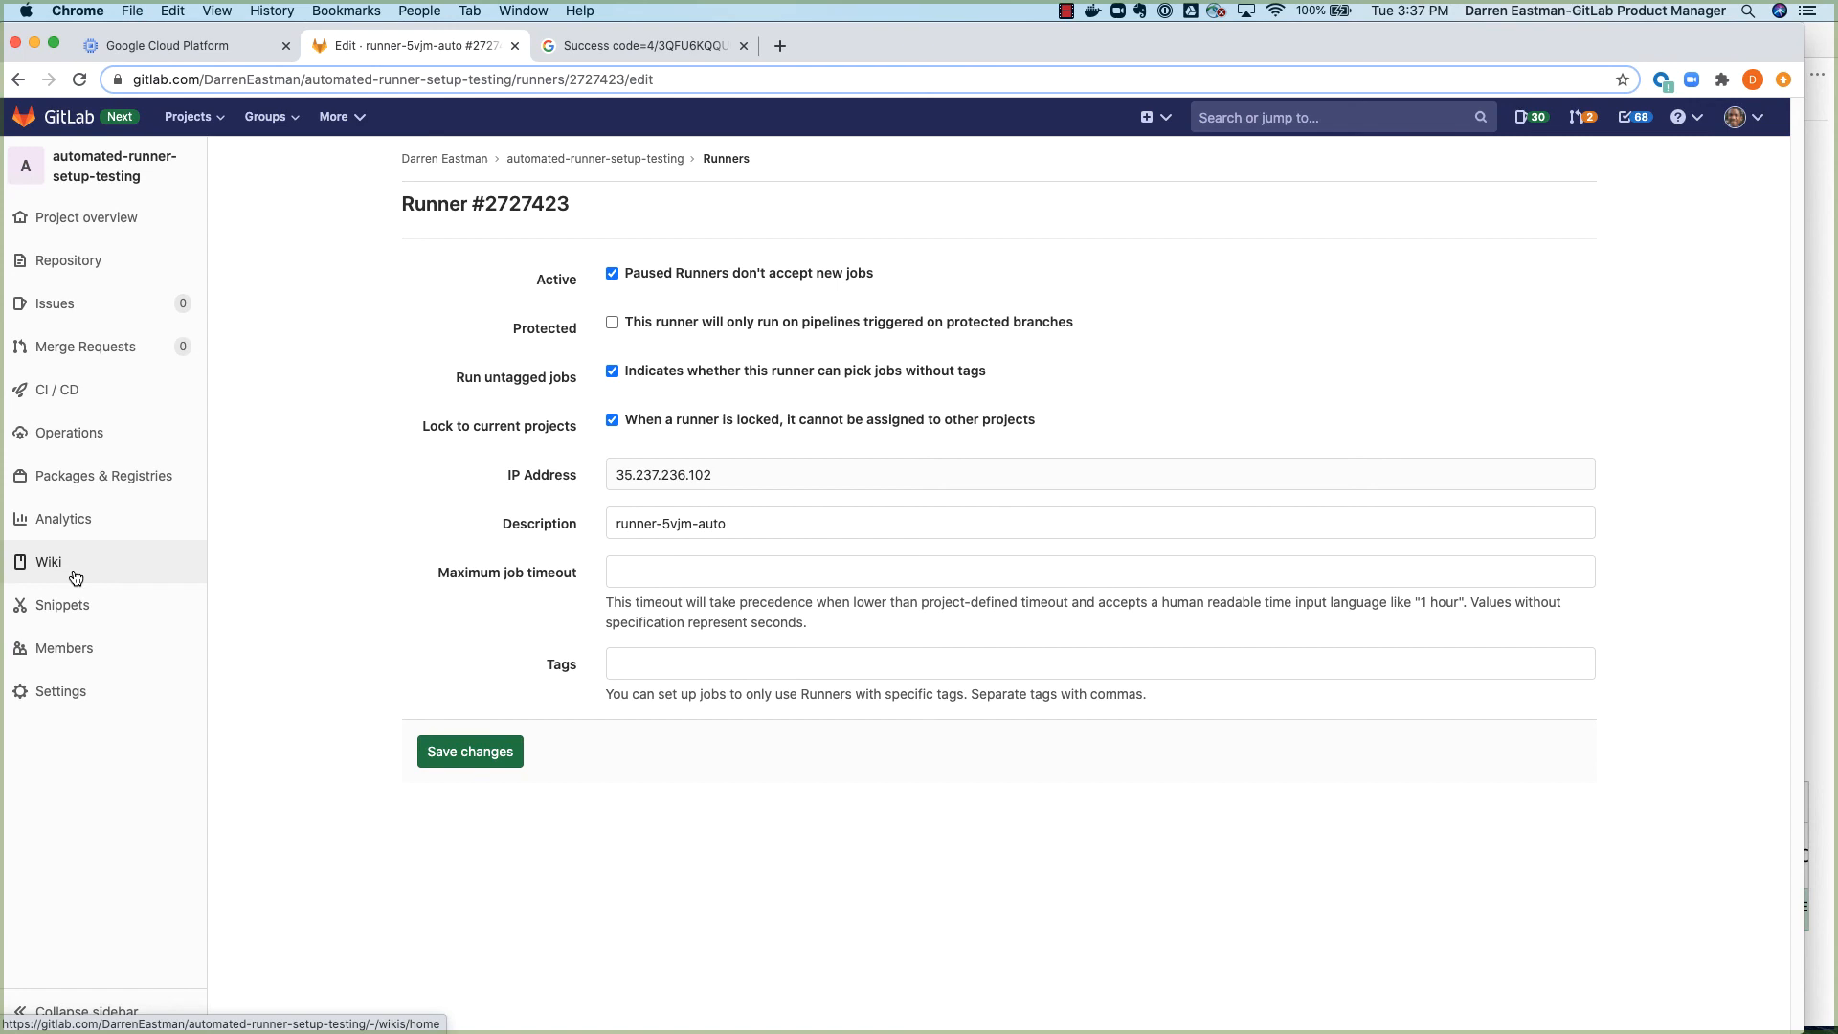